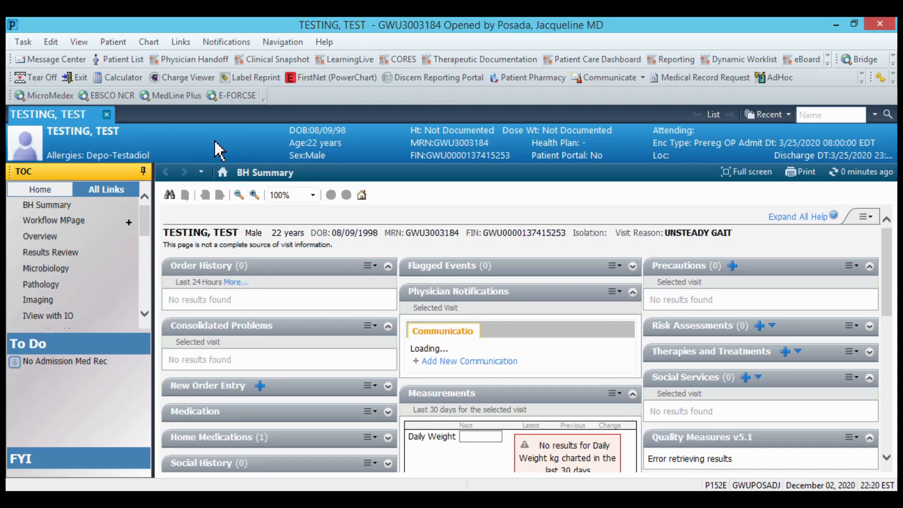
mouse_move(169, 178)
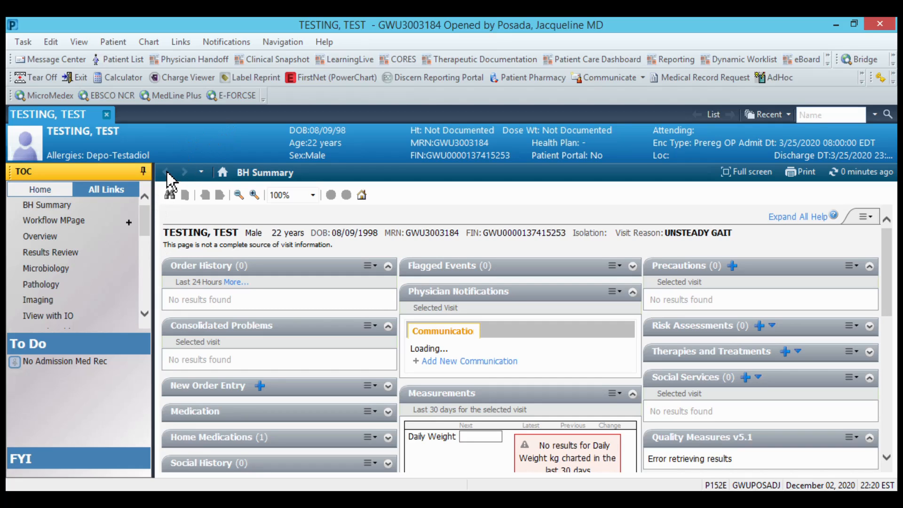
mouse_move(214, 169)
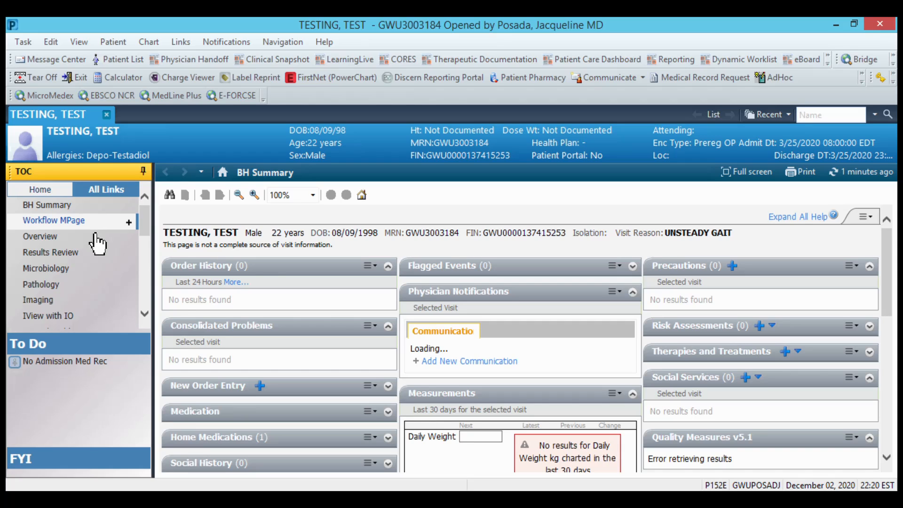
Open the Workflow MPage, expand Your Autotexts, and search 'pos' in Auto-Text Sharing
click(53, 220)
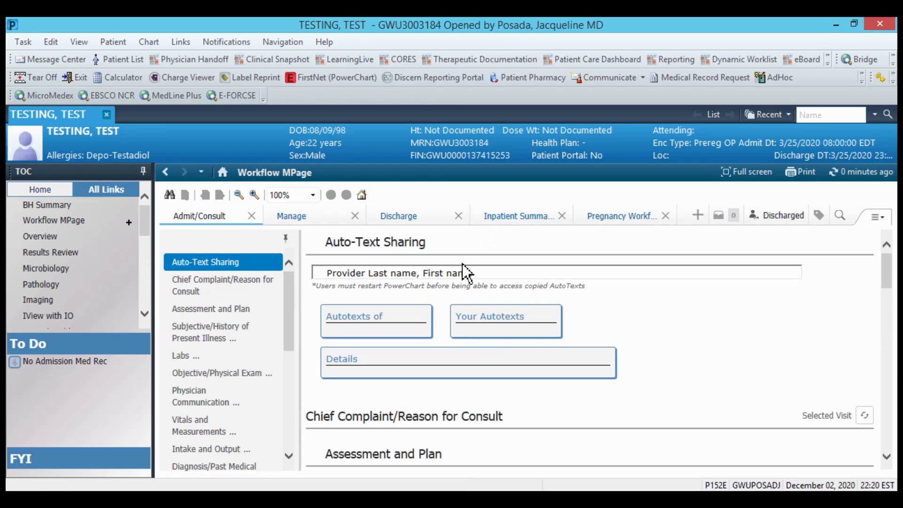
click(502, 321)
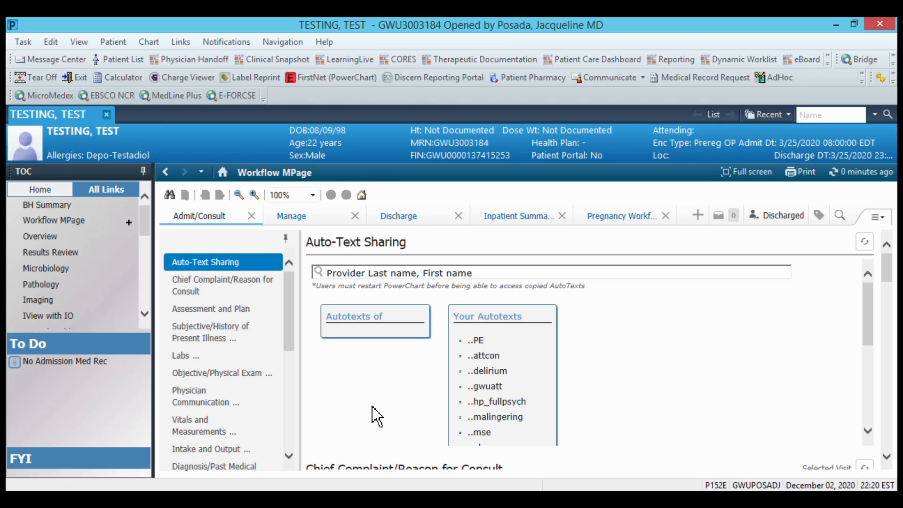
mouse_move(391, 389)
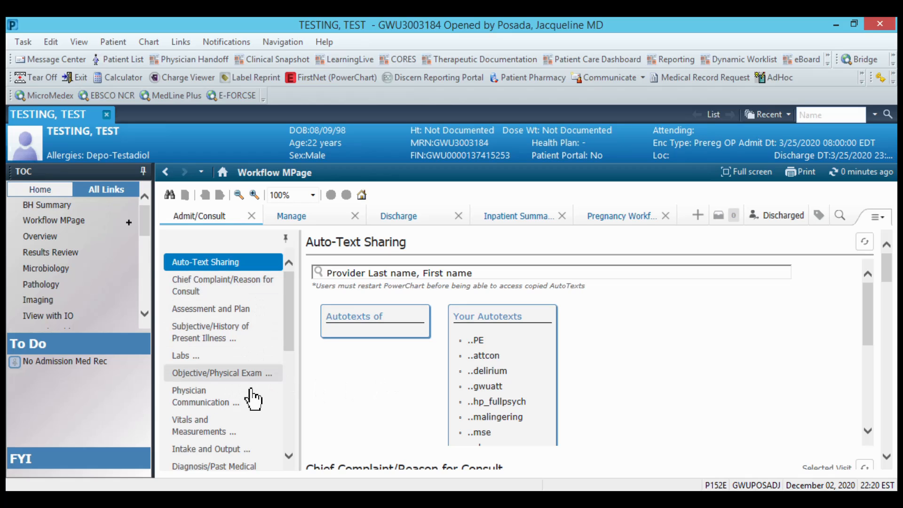
mouse_move(295, 352)
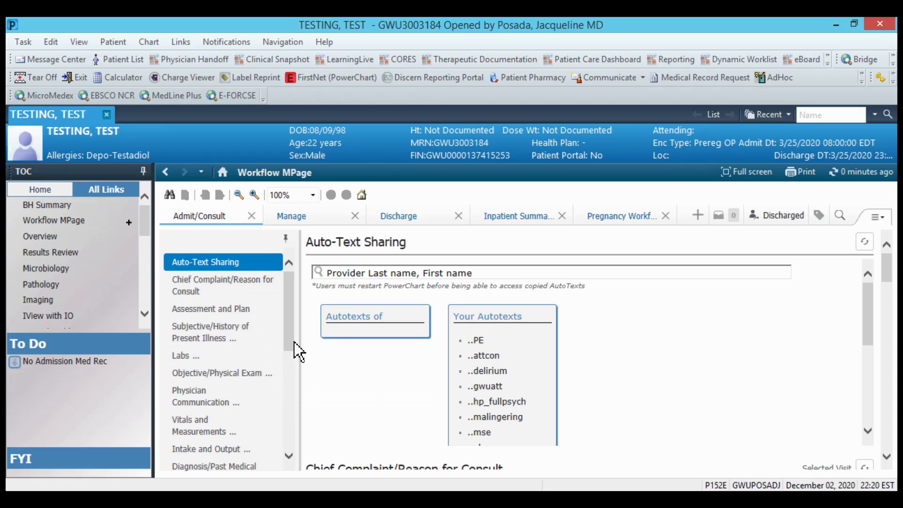
mouse_move(247, 369)
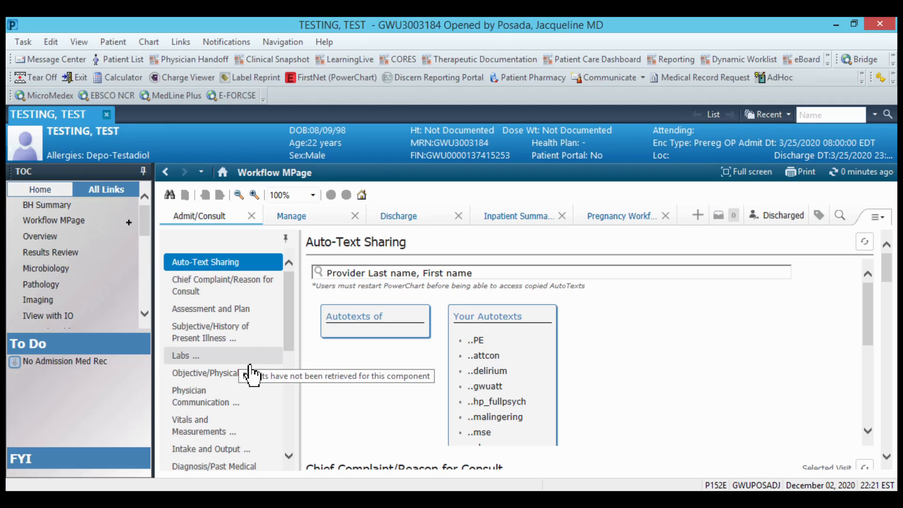
mouse_move(380, 383)
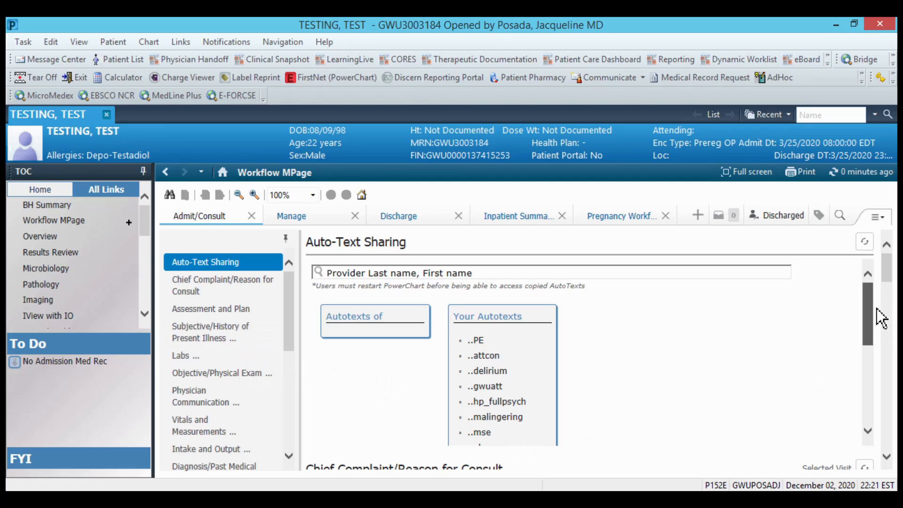
scroll(down, 3)
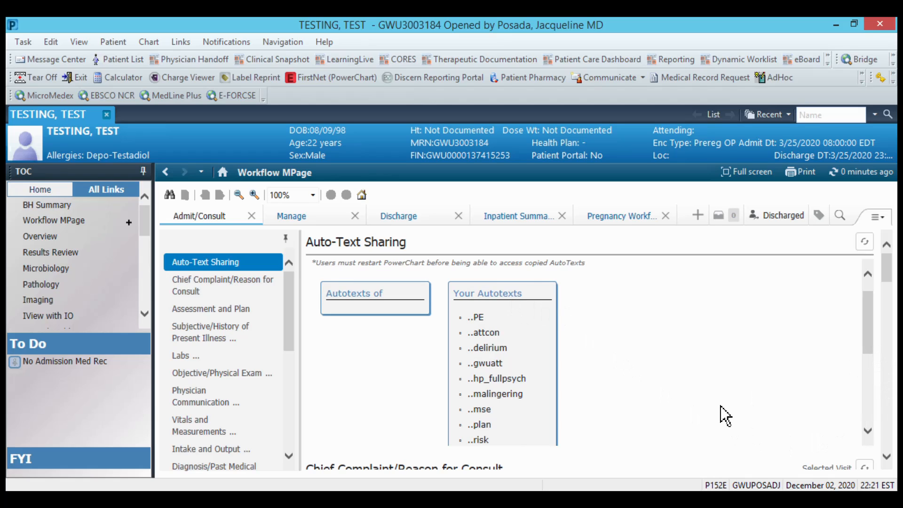
mouse_move(495, 435)
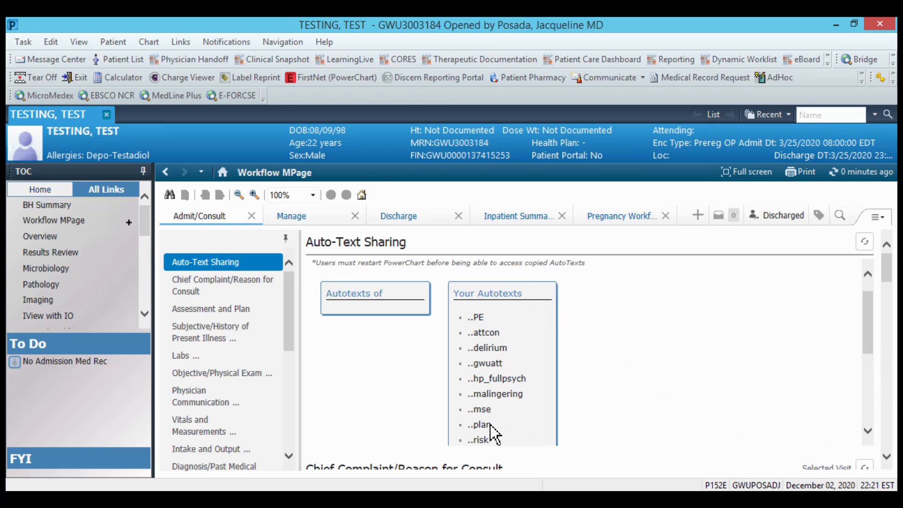
mouse_move(510, 433)
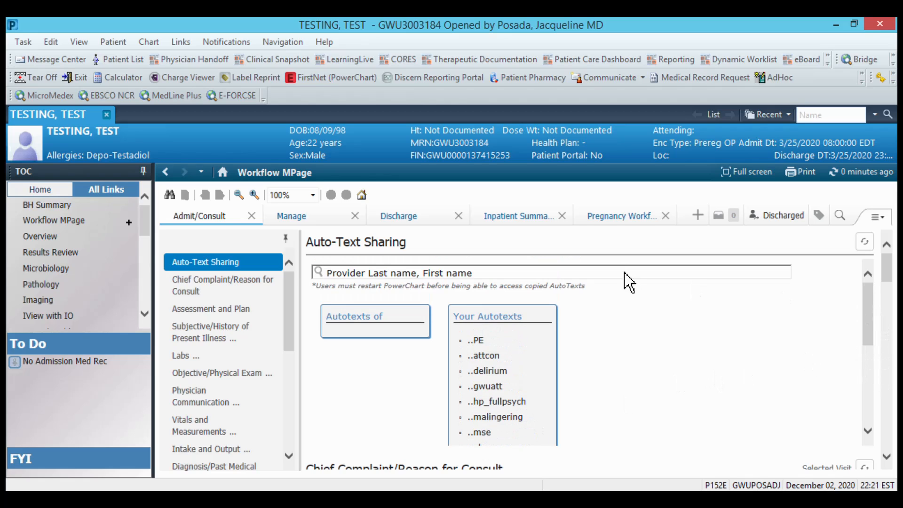
text(posada)
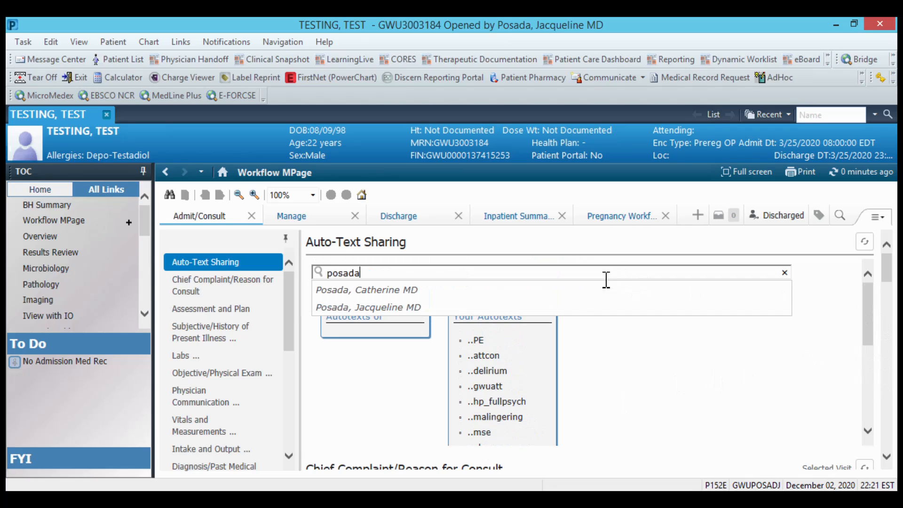
mouse_move(619, 363)
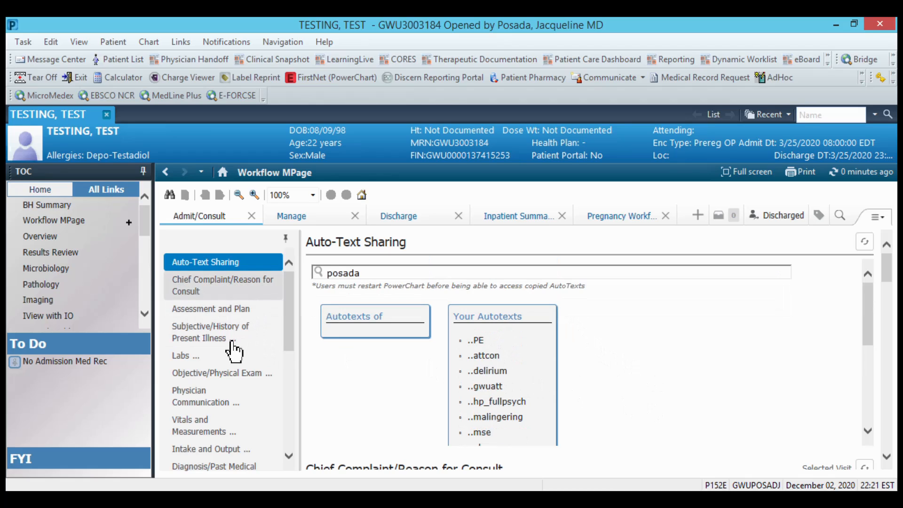
Go to Subjective/History of Present Illness, then switch the workflow to the Manage view
click(210, 332)
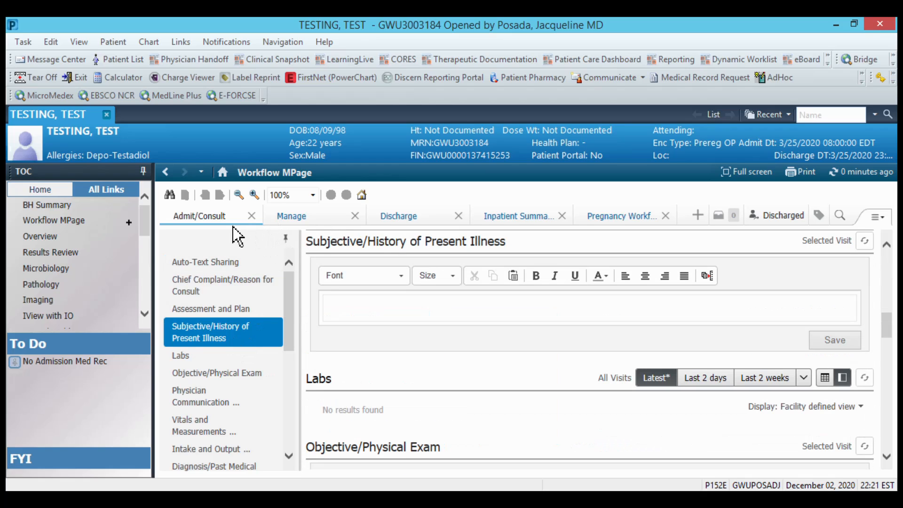
mouse_move(308, 239)
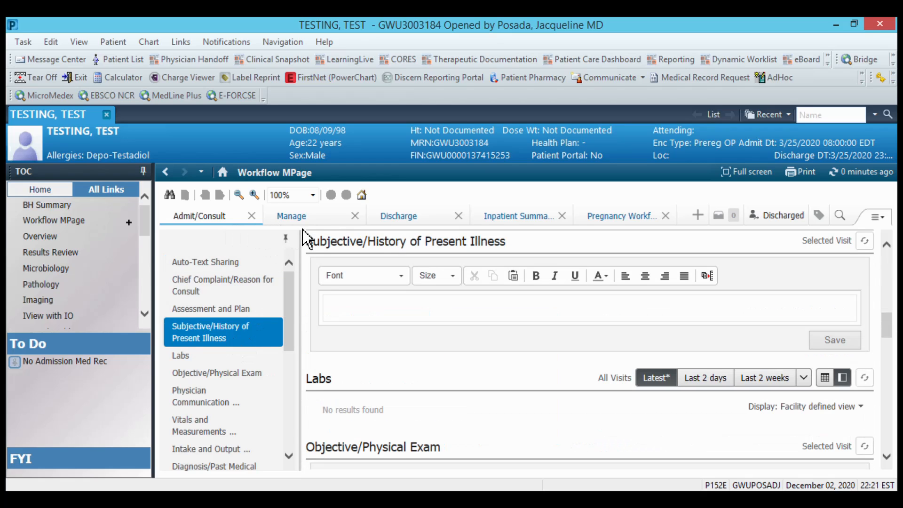
click(291, 215)
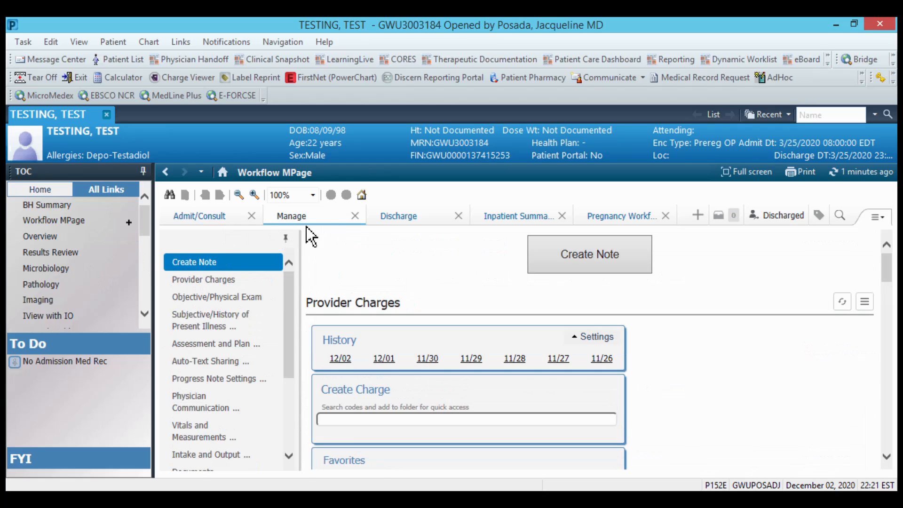
mouse_move(309, 234)
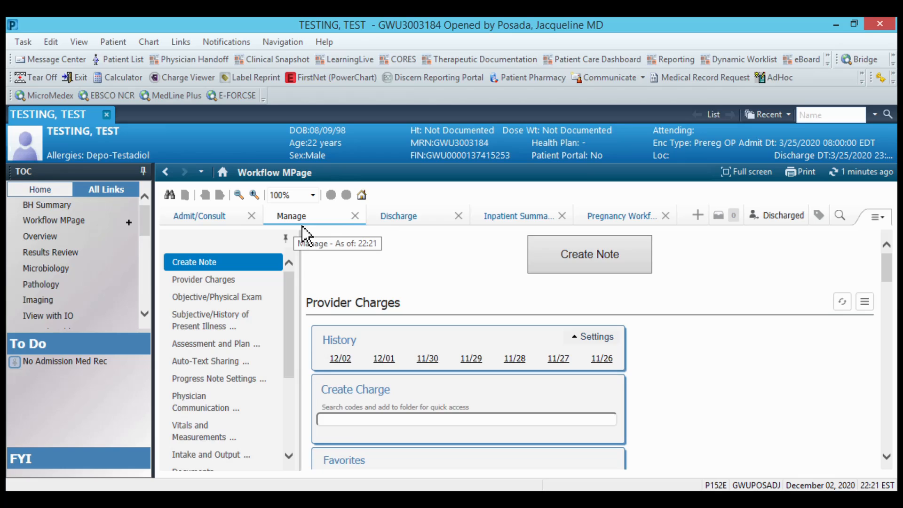
mouse_move(215, 297)
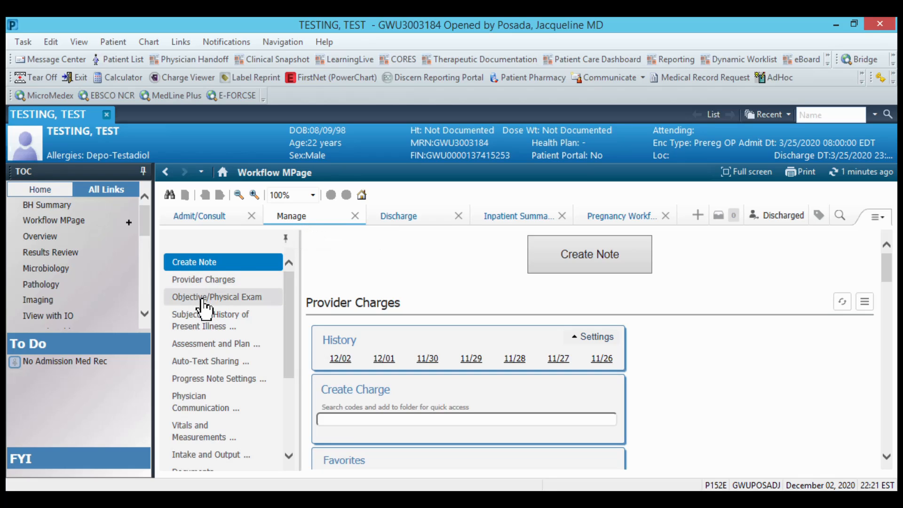
Enter the overnight and morning narrative in Subjective/History of Present Illness and save
click(211, 320)
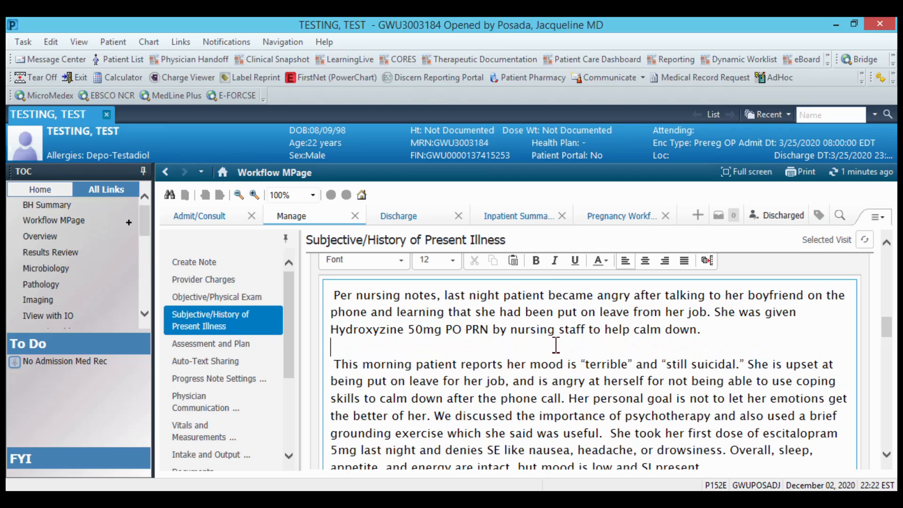
scroll(down, 3)
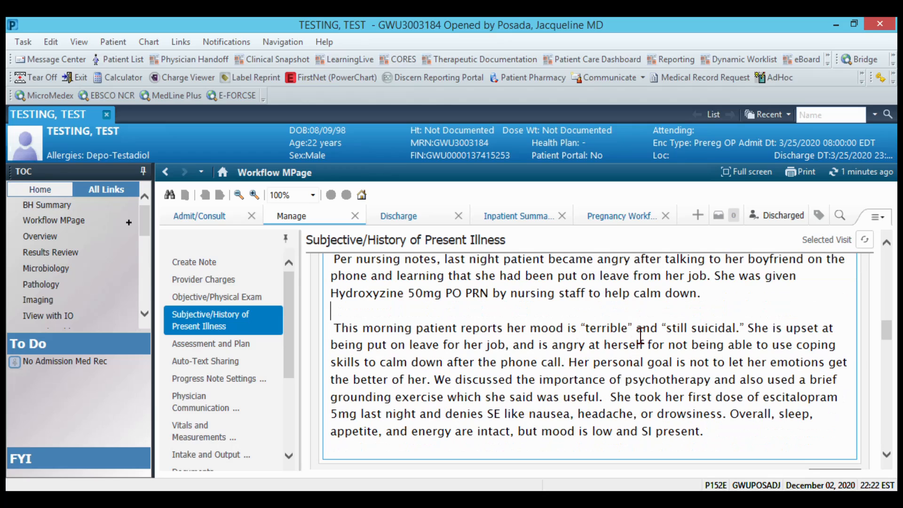
mouse_move(557, 369)
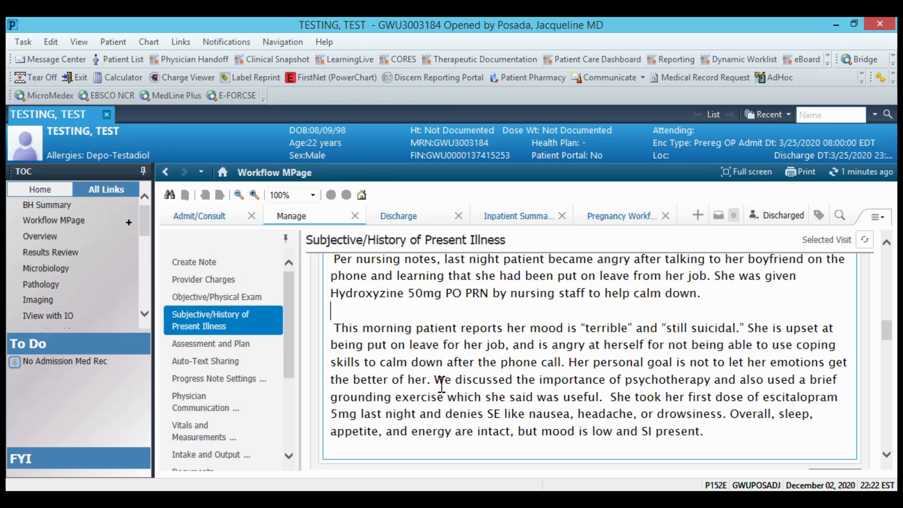
mouse_move(588, 402)
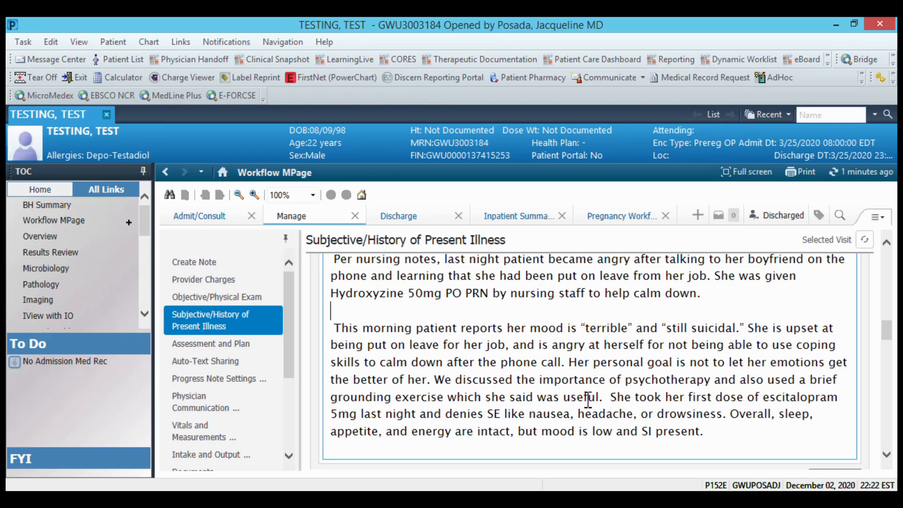
mouse_move(621, 410)
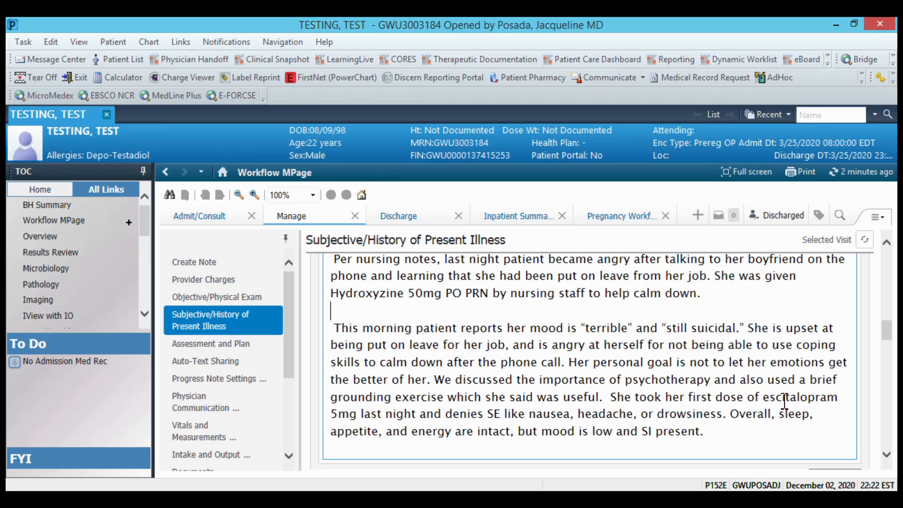
mouse_move(775, 446)
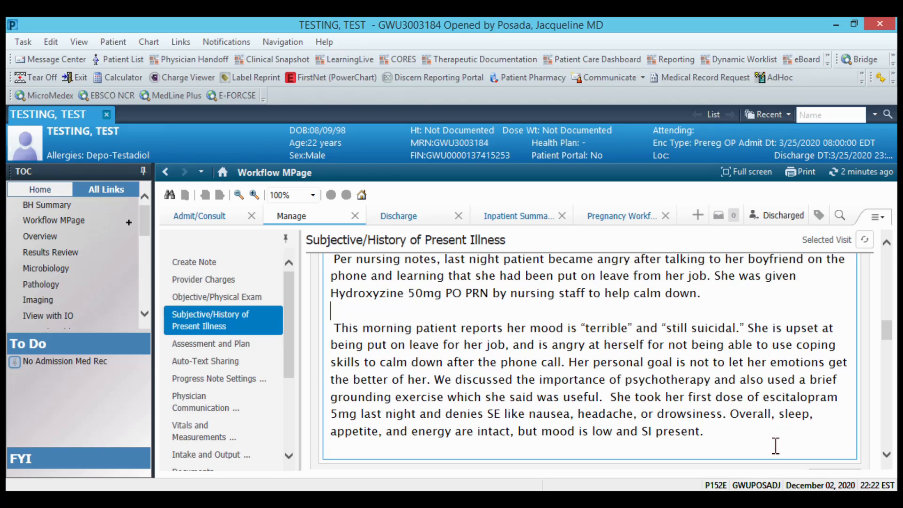
mouse_move(886, 459)
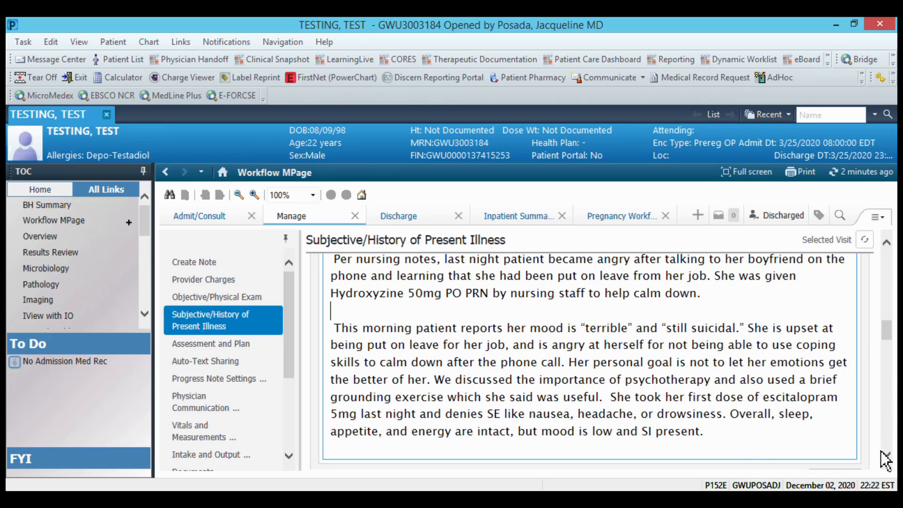
click(211, 343)
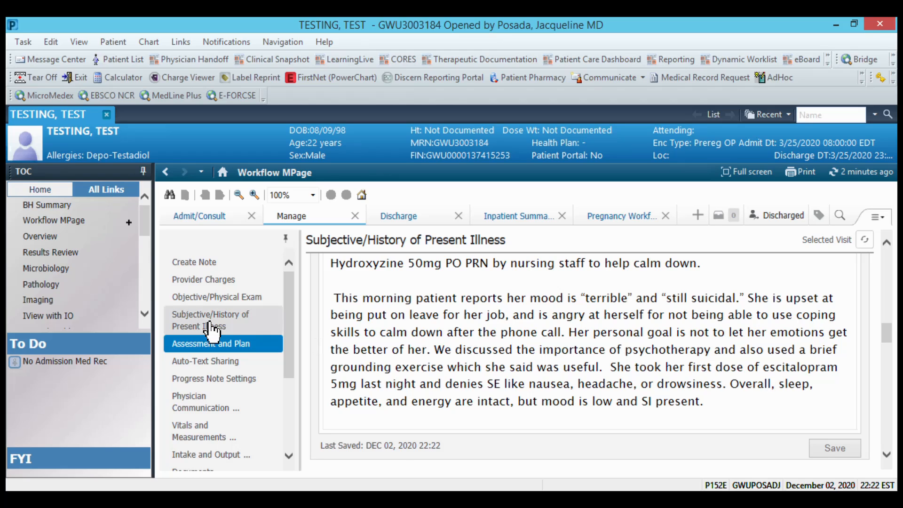
Insert the ..mse mental status exam auto-text into Objective/Physical Exam and save
click(216, 297)
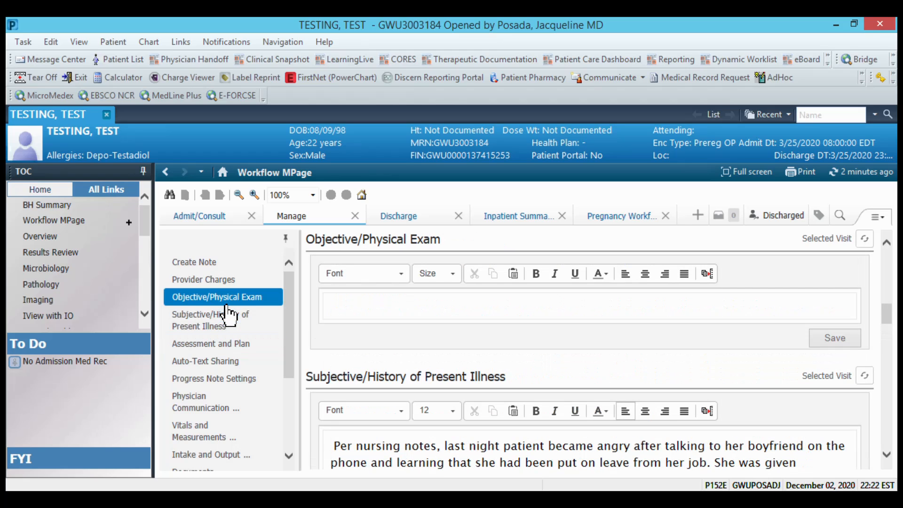
click(588, 306)
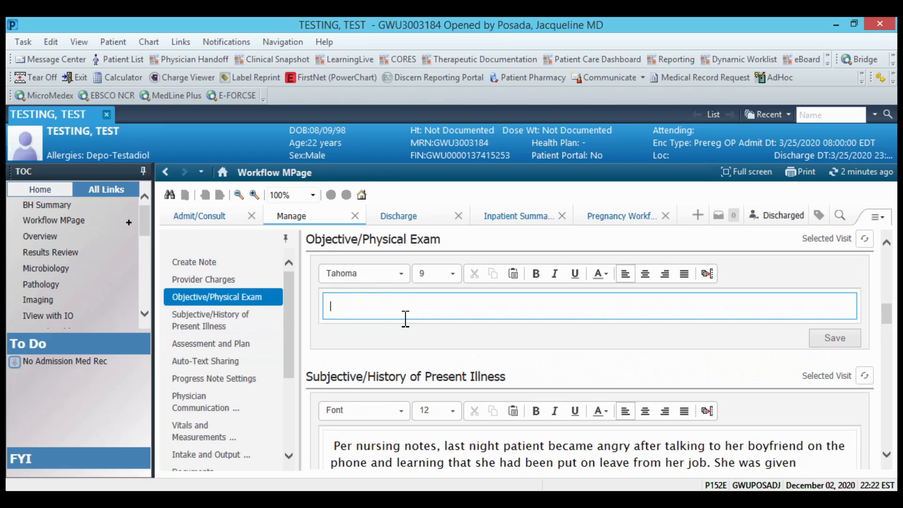
text(.)
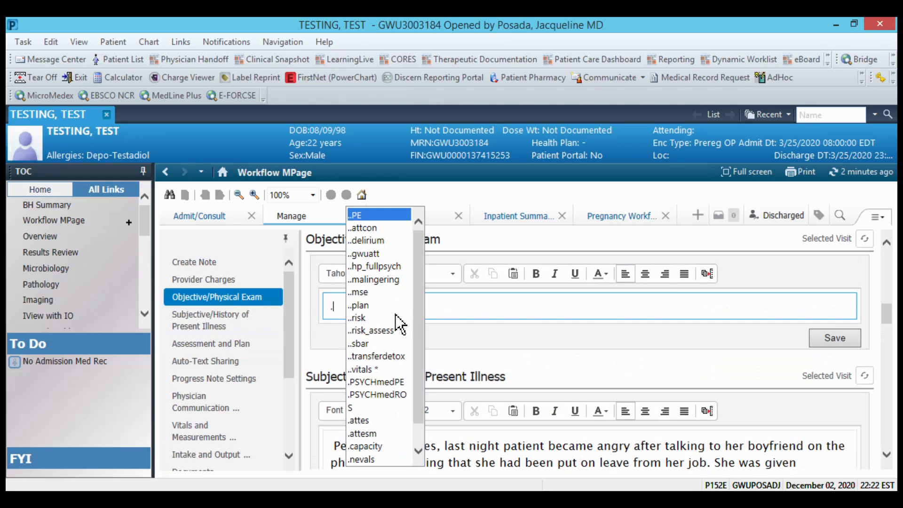
mouse_move(374, 292)
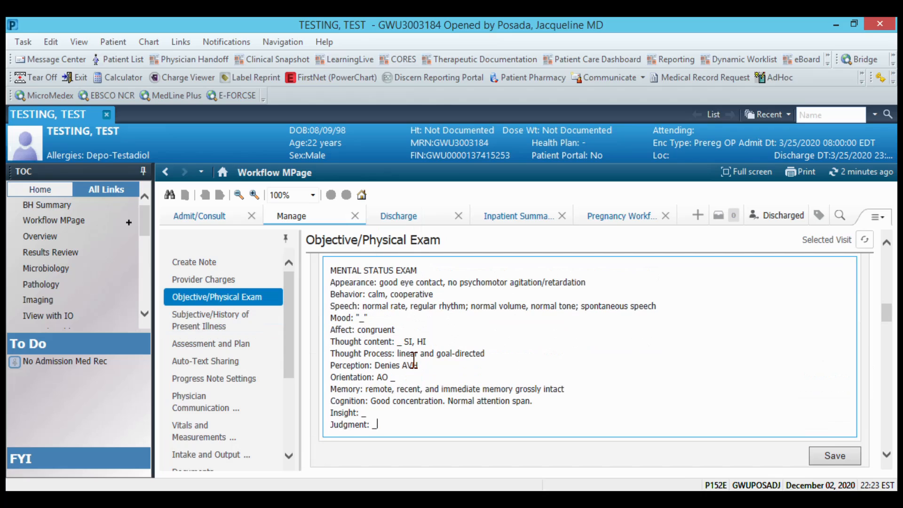
mouse_move(442, 309)
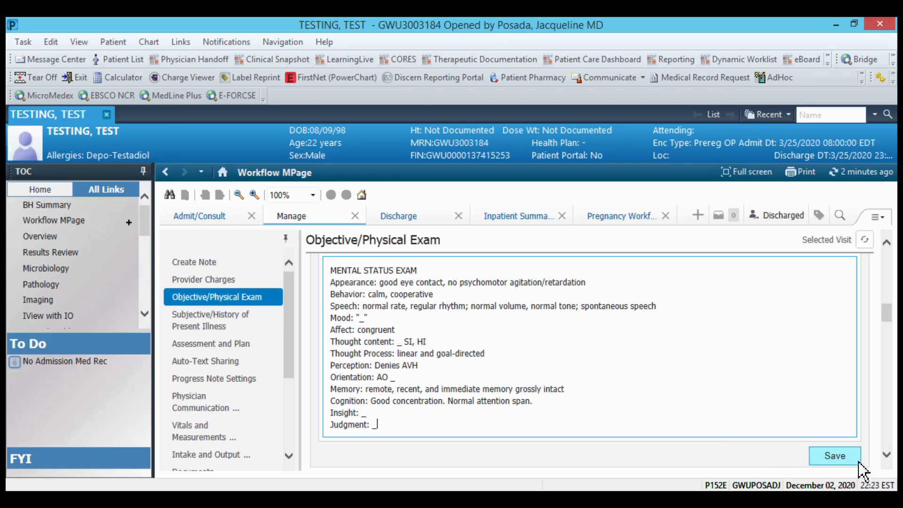
click(834, 456)
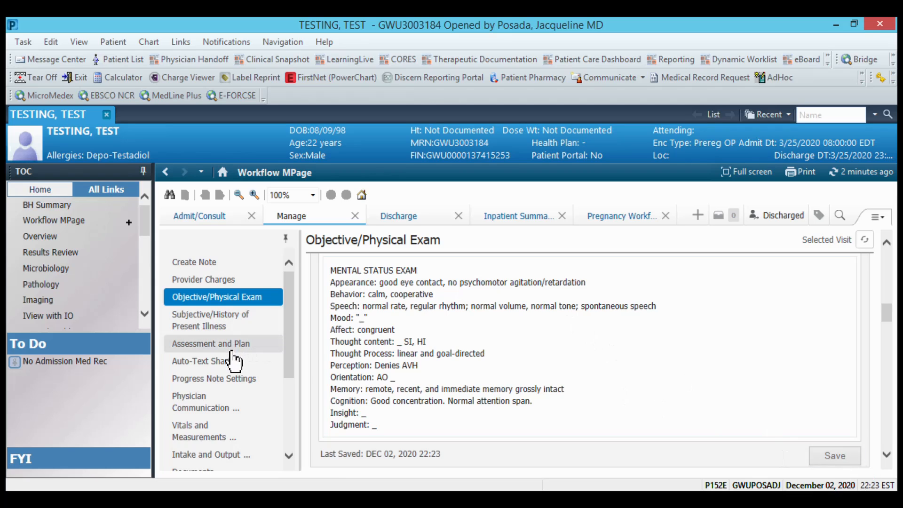
Paste the case formulation and diagnostic discussion into the Assessment box and review it
click(210, 343)
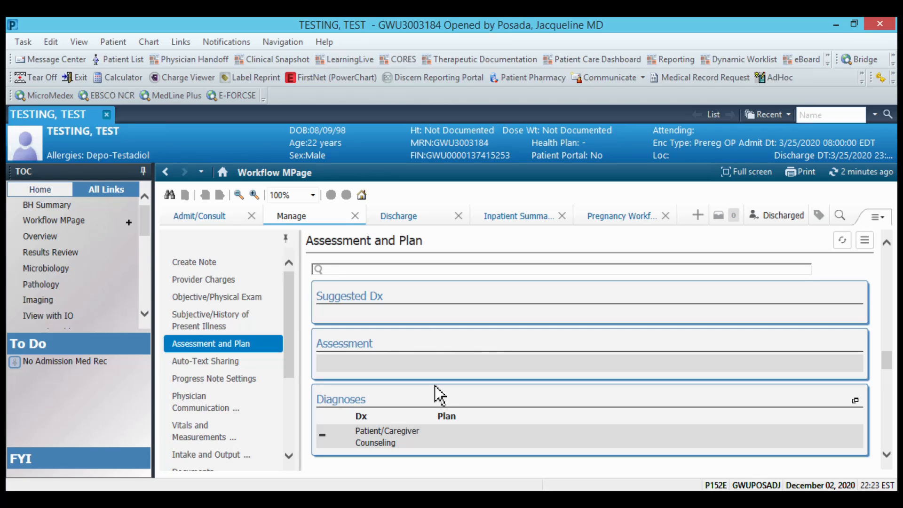
click(588, 363)
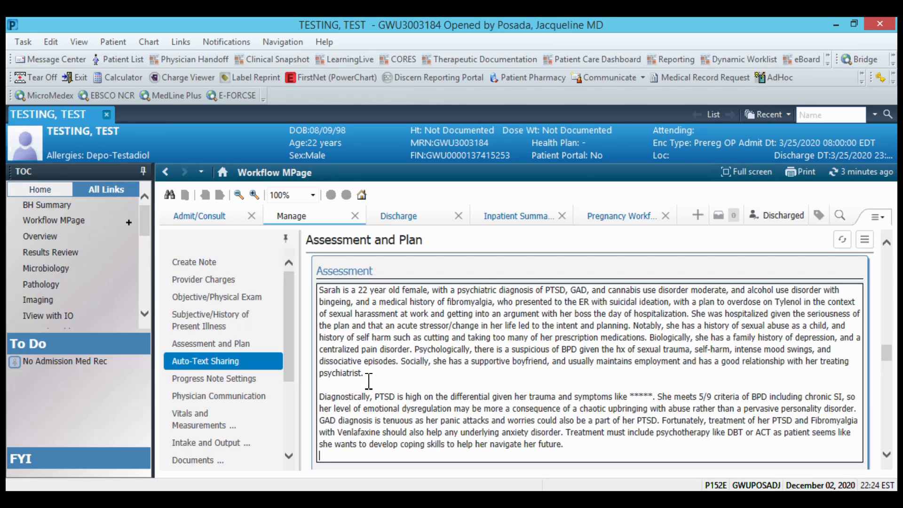
scroll(down, 3)
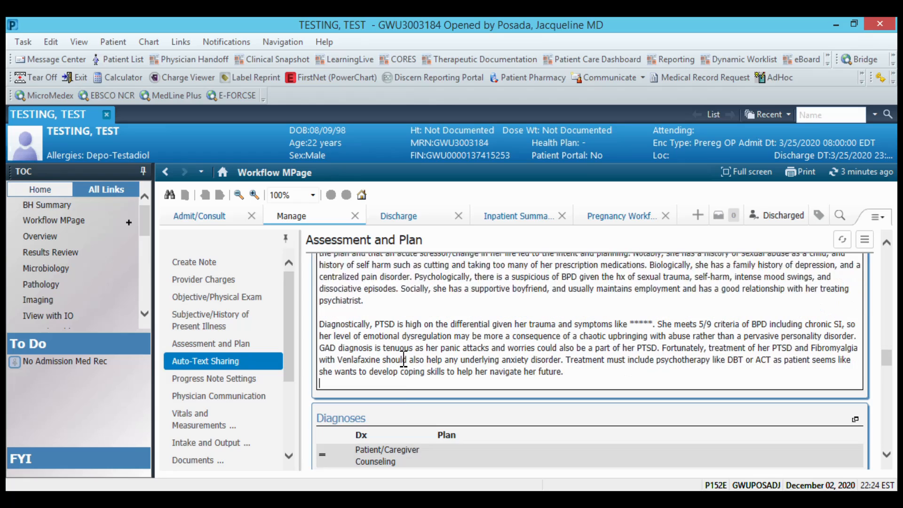
click(211, 344)
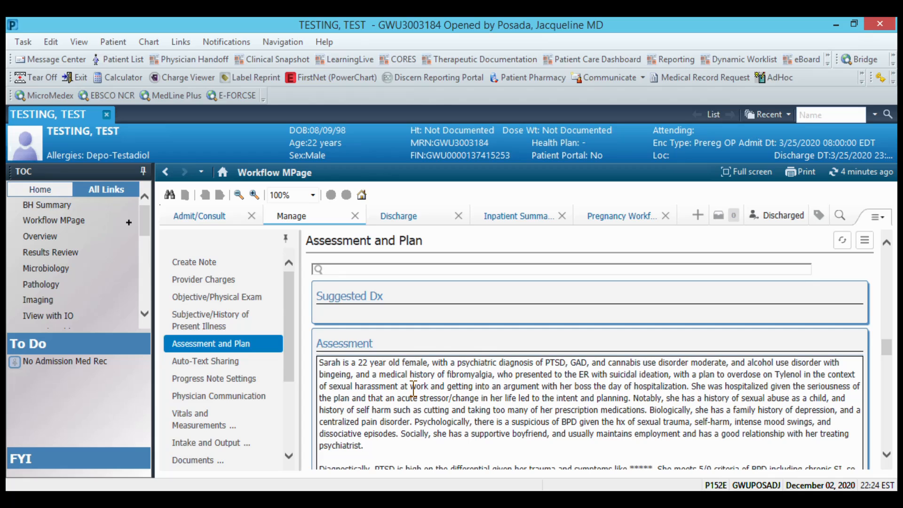
scroll(down, 3)
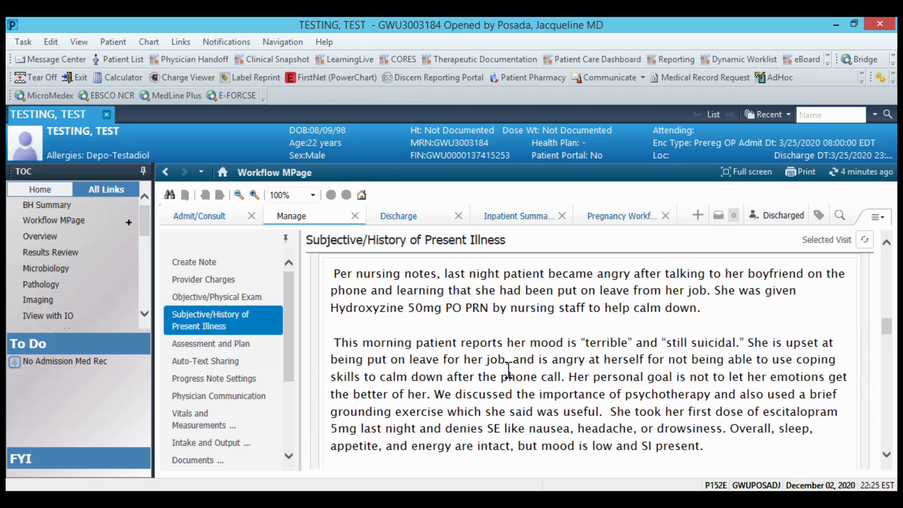
Return to Assessment and Plan and focus its diagnosis search field
click(211, 344)
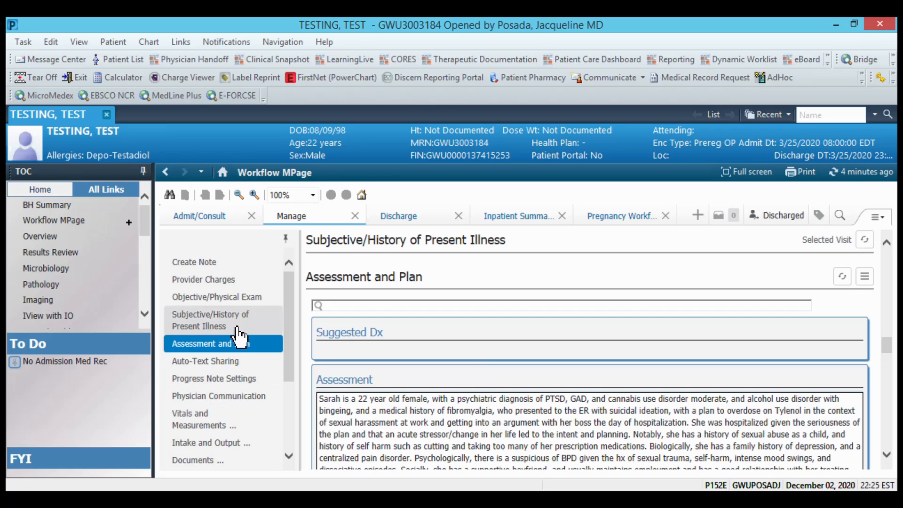
click(216, 297)
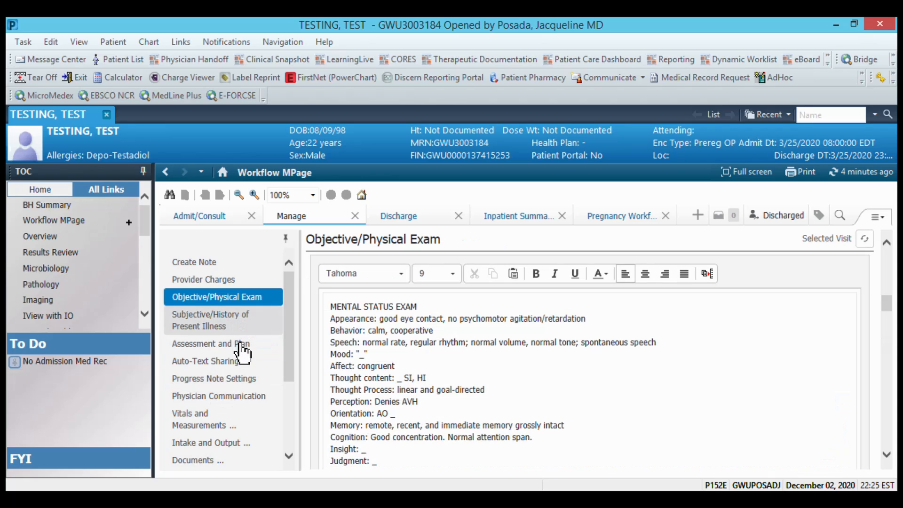
click(210, 343)
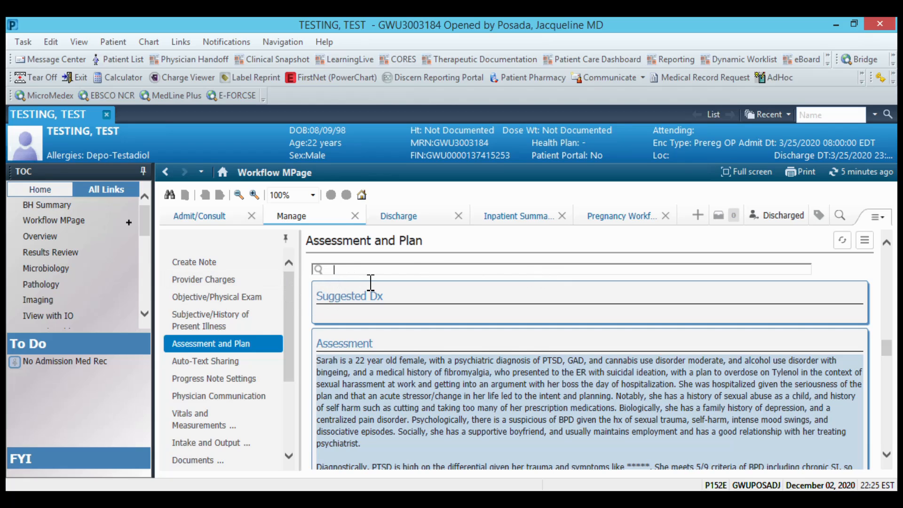
Search 'ptsd', add PTSD (F43.10) as a diagnosis, and start searching 'gener'
text(pt)
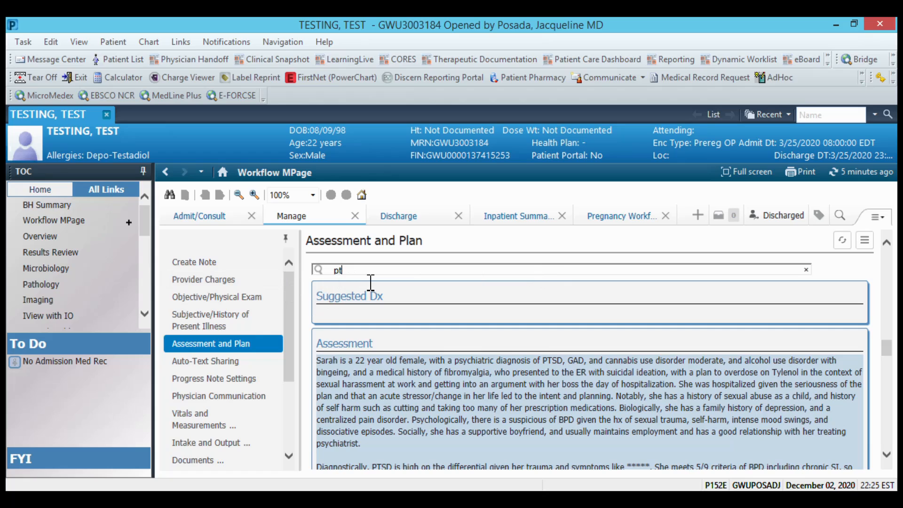
text(sd)
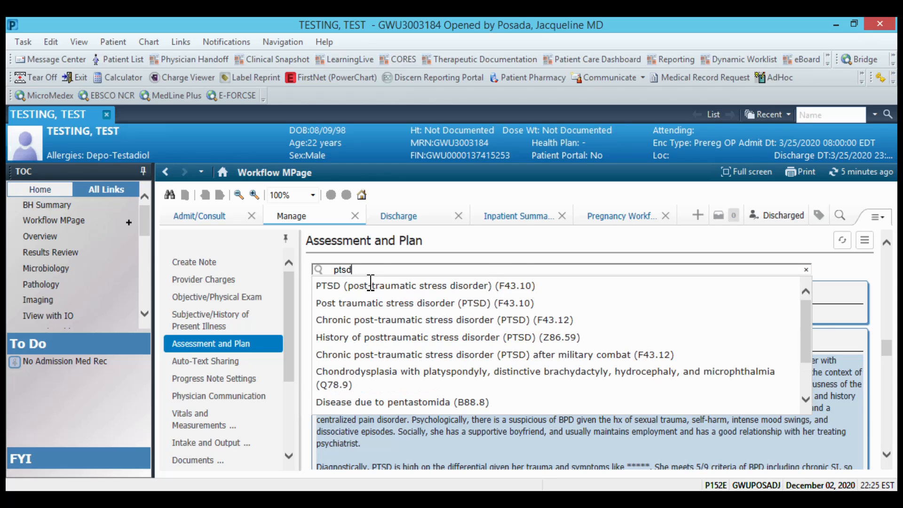
click(806, 270)
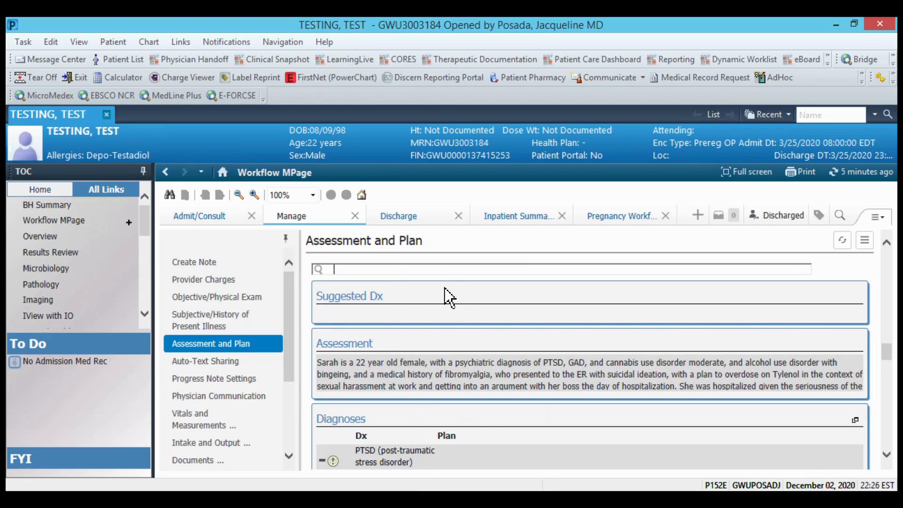
text(generalized anxiety disorder (F41.1)
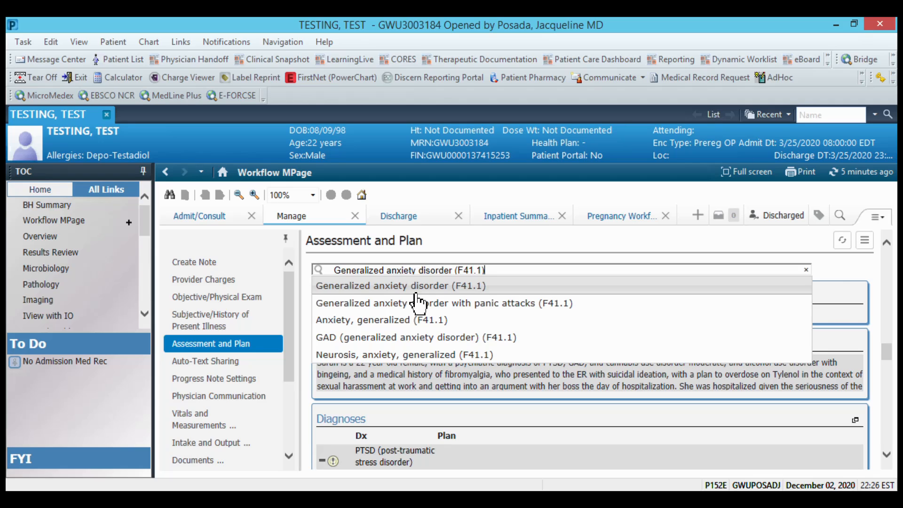
mouse_move(454, 305)
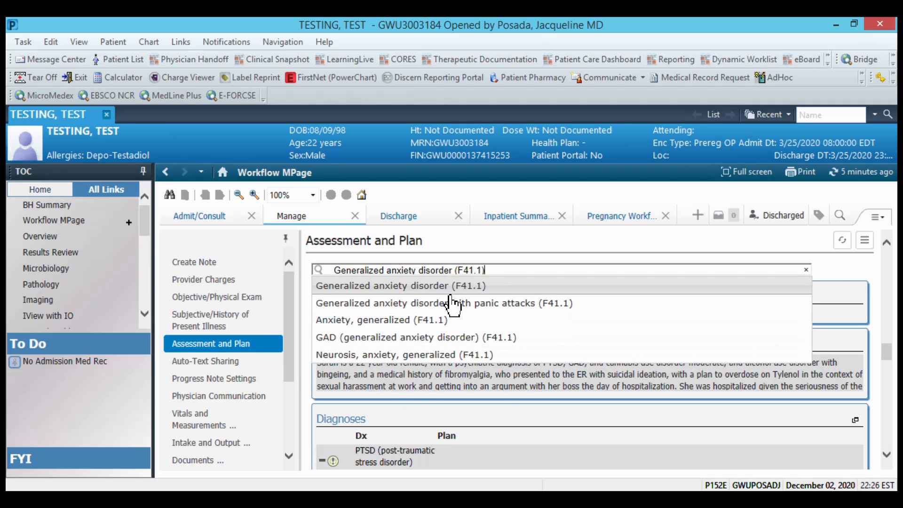
mouse_move(462, 306)
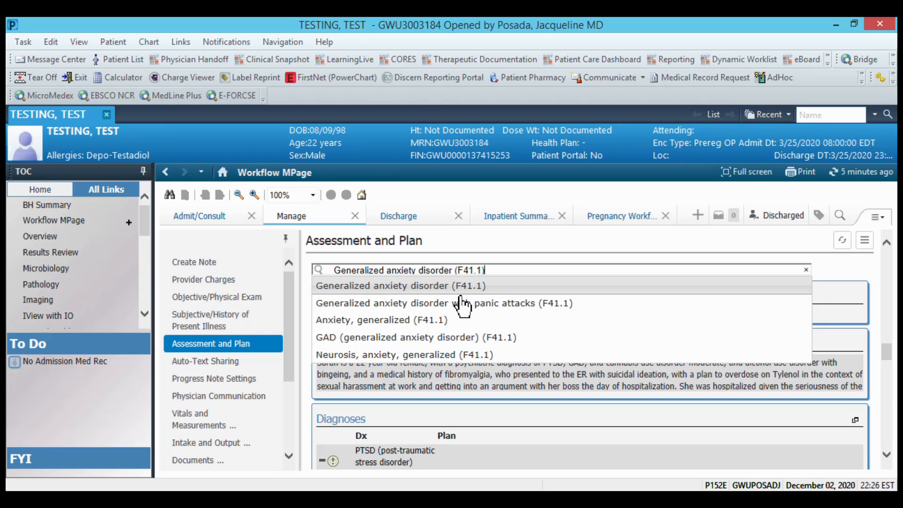
Add Generalized anxiety disorder (F41.1) and begin searching 'cann' for cannabis use
click(401, 285)
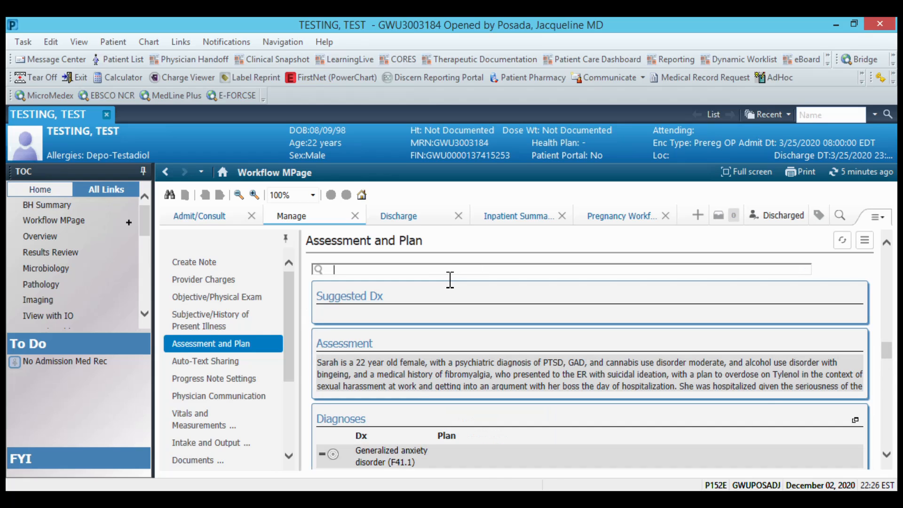
text(cannabis use)
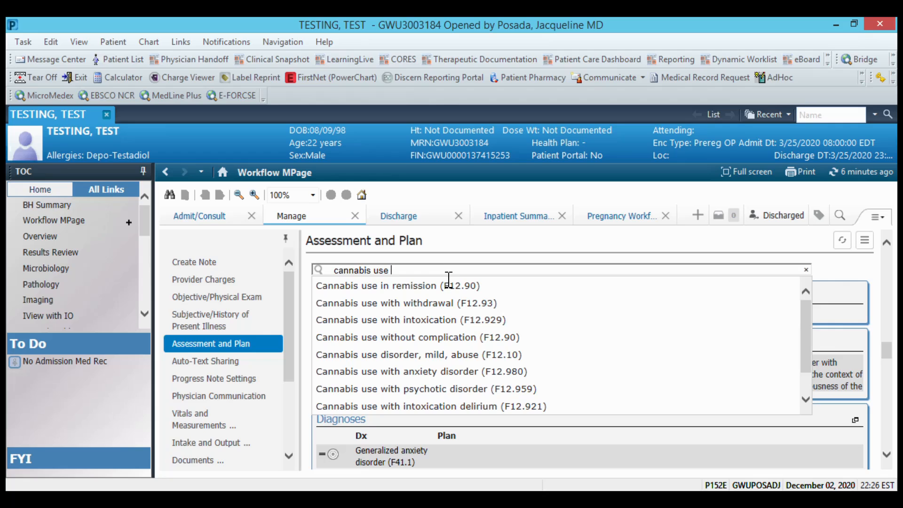
Add Cannabis use disorder, moderate, dependence (F12.20), then search 'Severe alcohol use disorder (F10.20)'
click(416, 337)
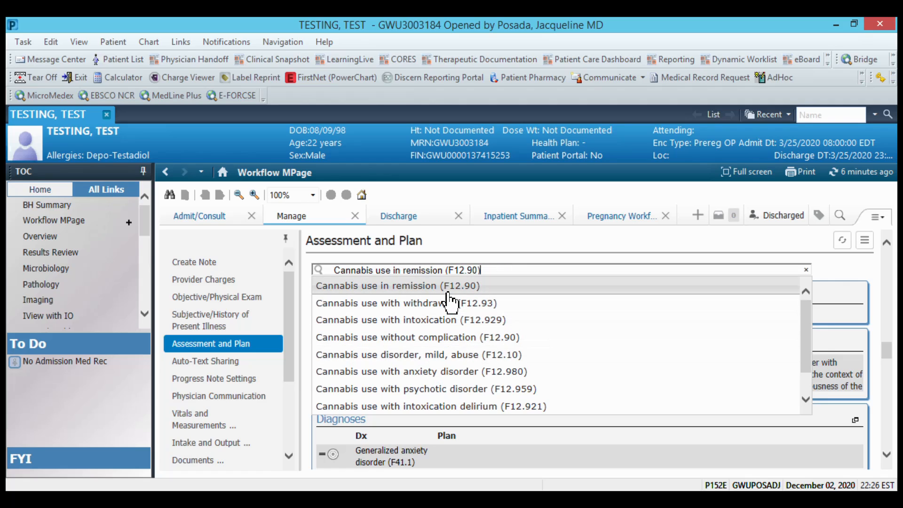
text(Cannabis use disorder)
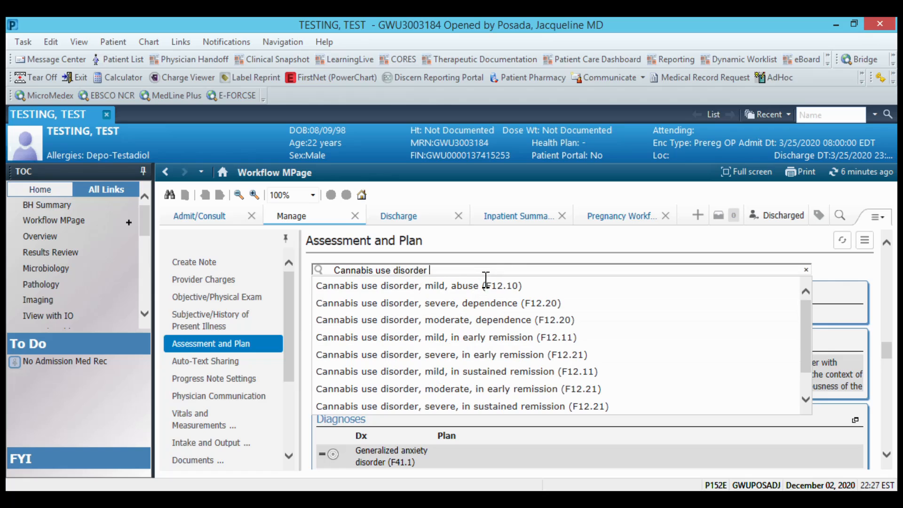
click(444, 355)
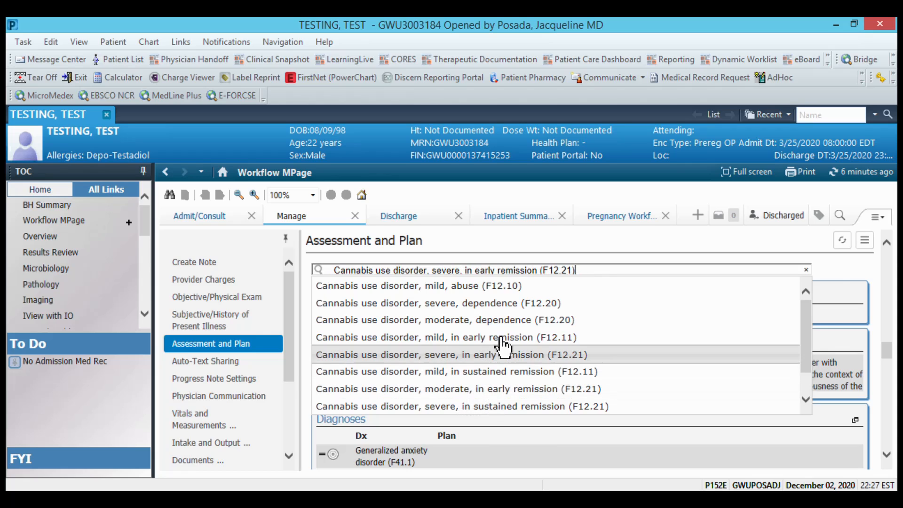
click(441, 320)
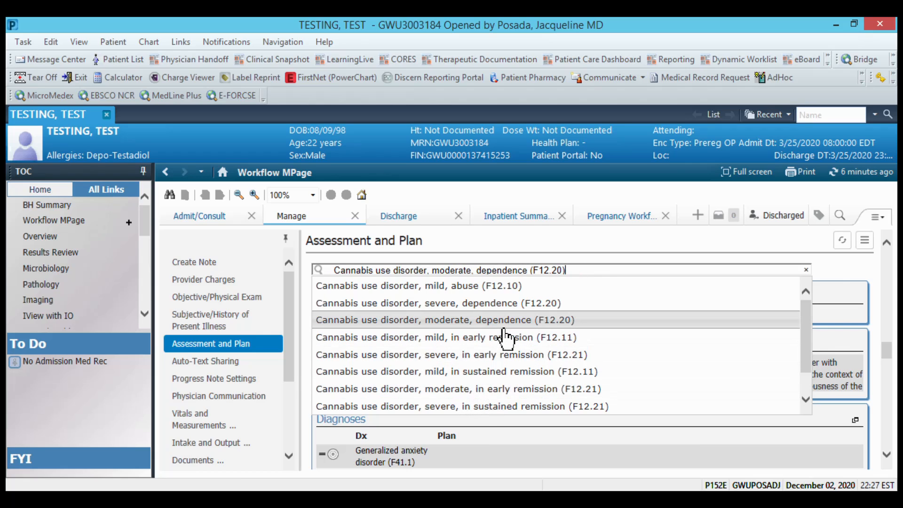
click(444, 320)
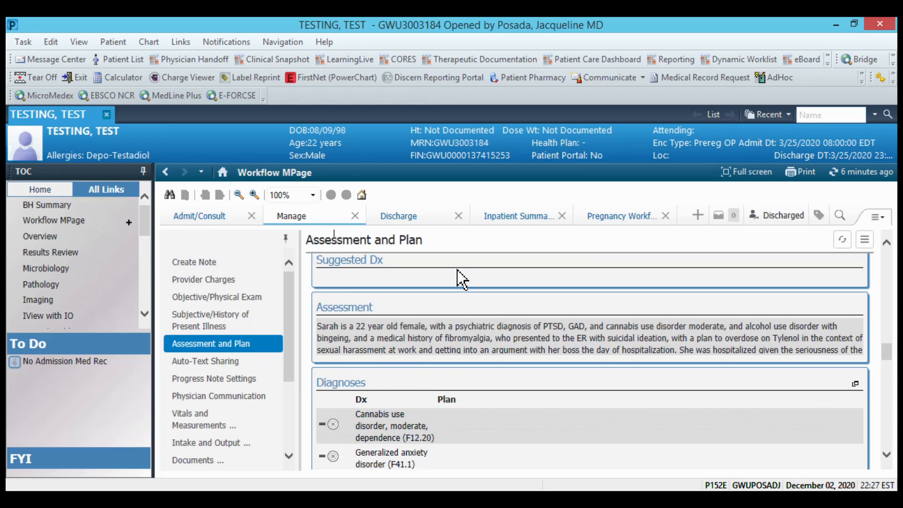
click(210, 320)
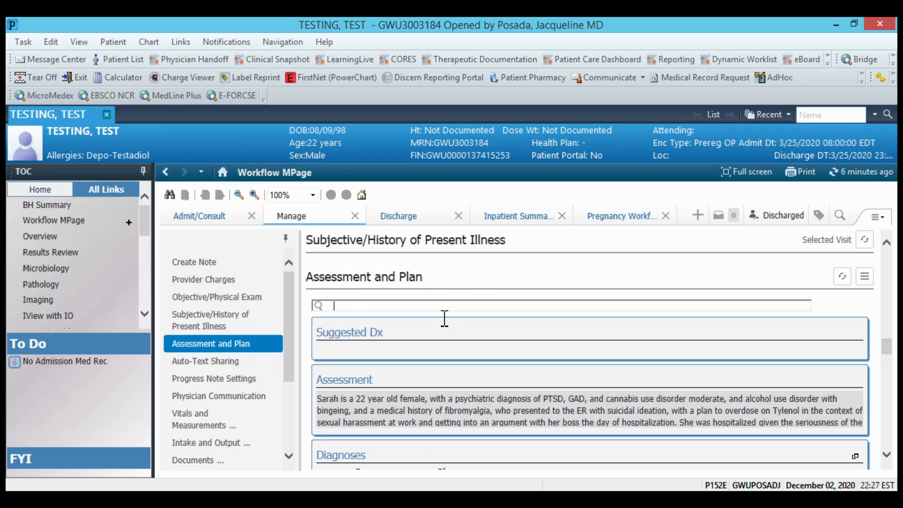
text(Severe alcohol use disorder (F10.20))
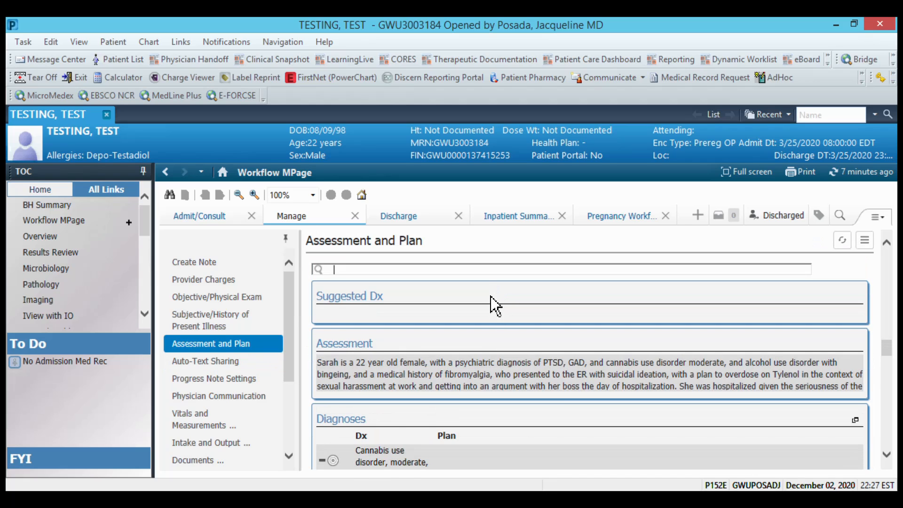
Add Fibromyalgia (M79.7) and open the cannabis use disorder plan entry
text(fibo)
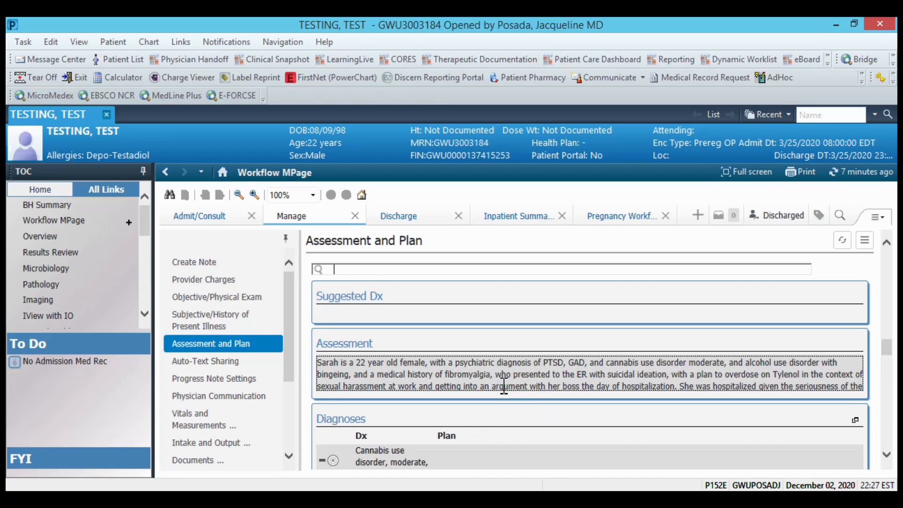
scroll(down, 3)
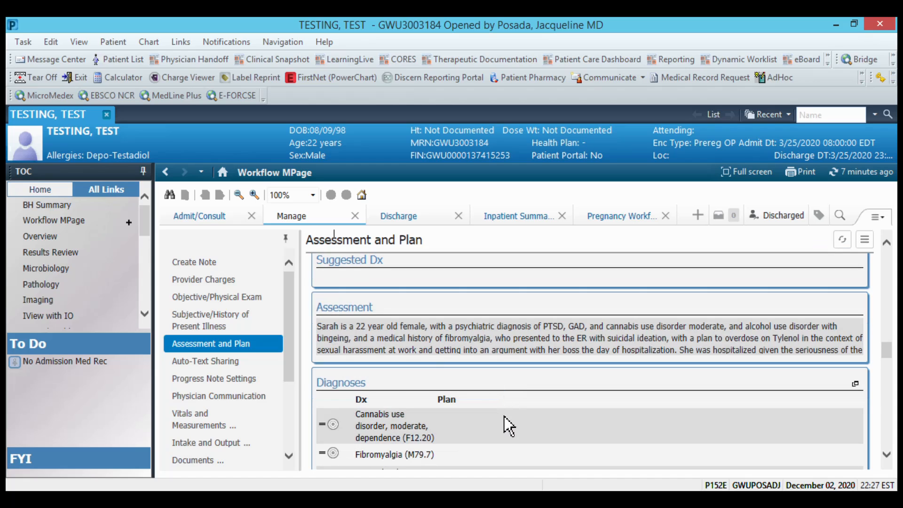
click(211, 361)
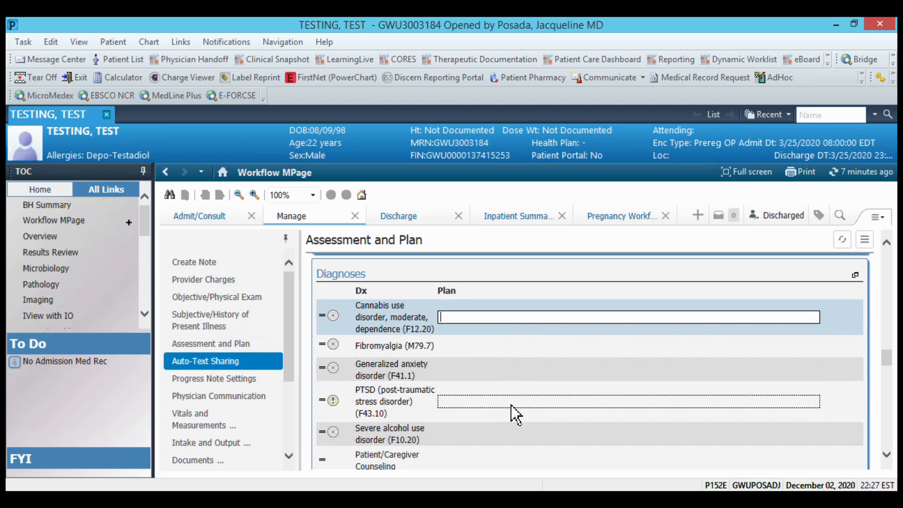
Enter 'Start Duloxetine 20mg PO Q day' as the PTSD (F43.10) plan
click(628, 402)
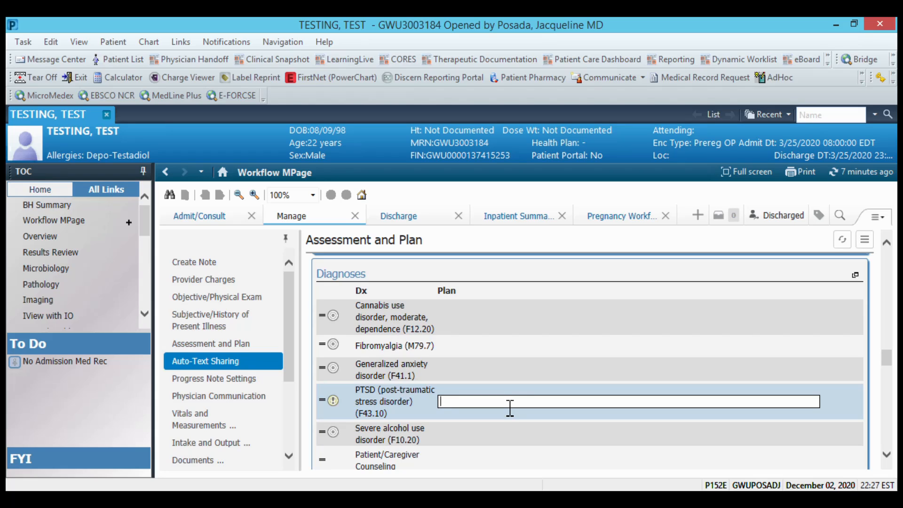
text(Start Duloxetine 2)
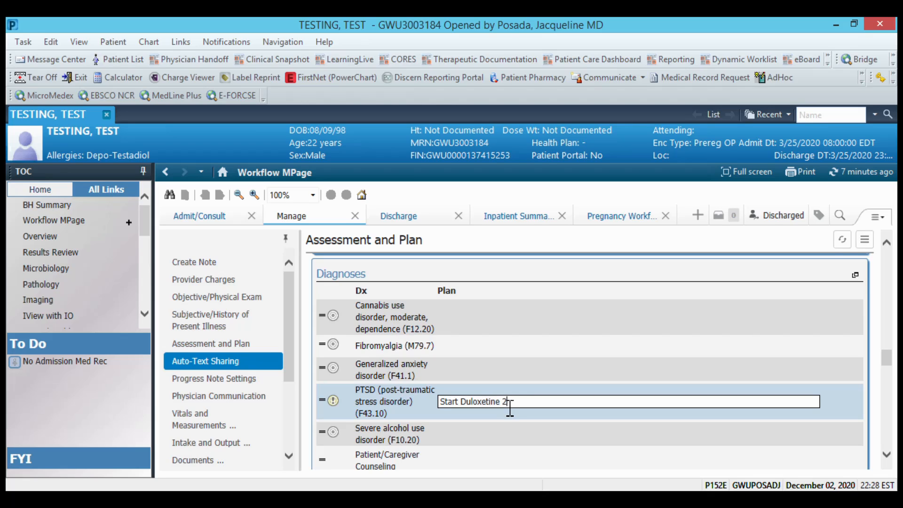
text(0mg PO Q)
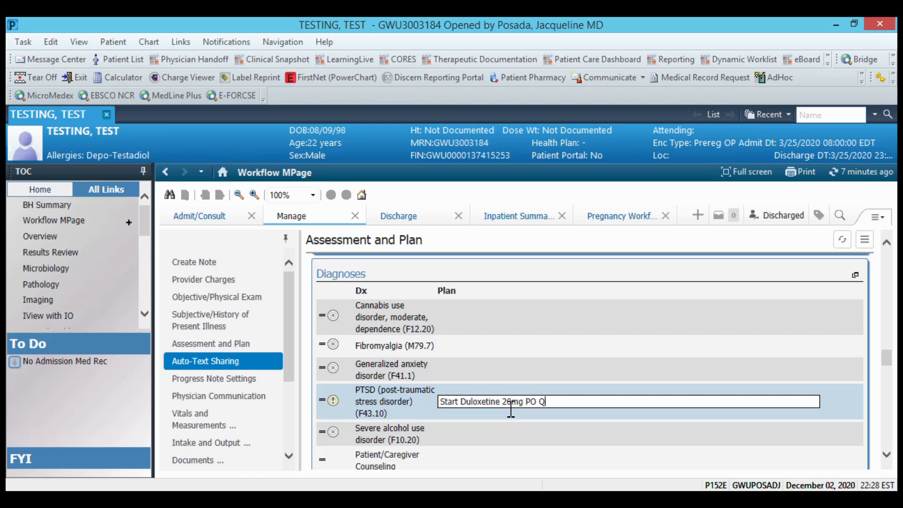
text(day)
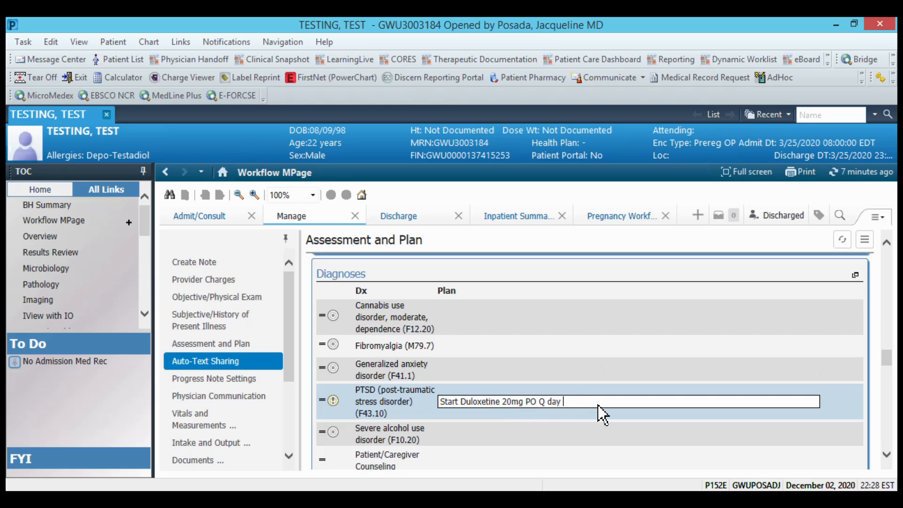
mouse_move(580, 408)
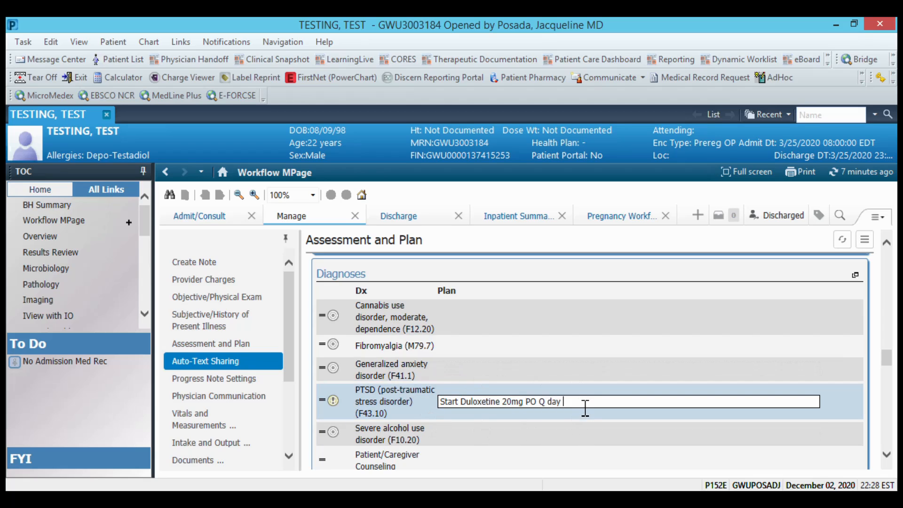
mouse_move(484, 415)
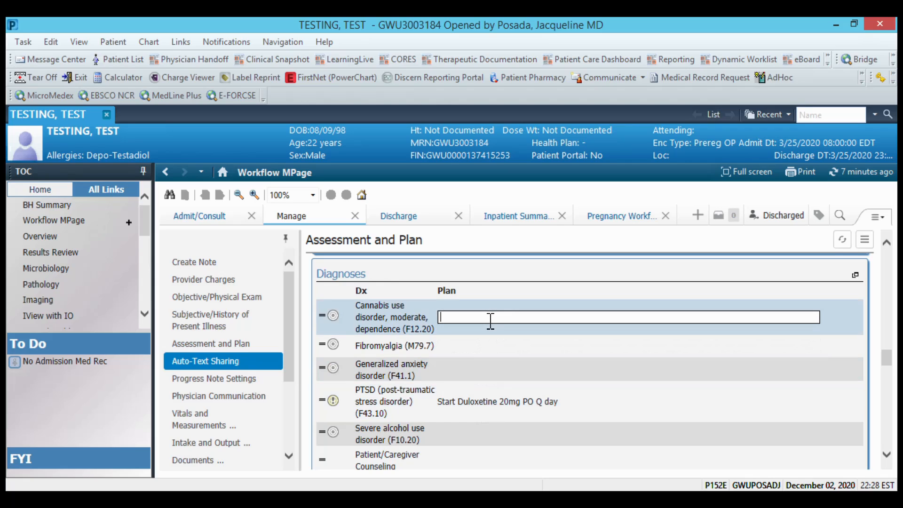
mouse_move(487, 389)
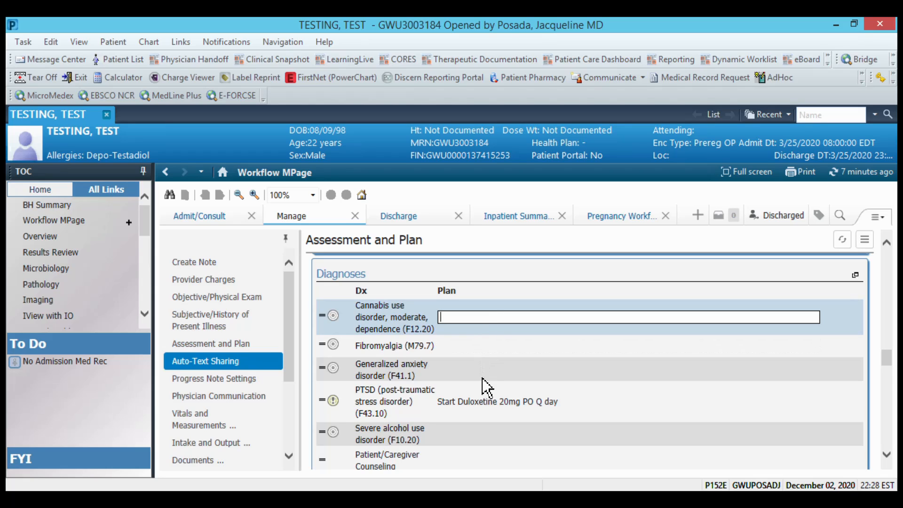
mouse_move(482, 379)
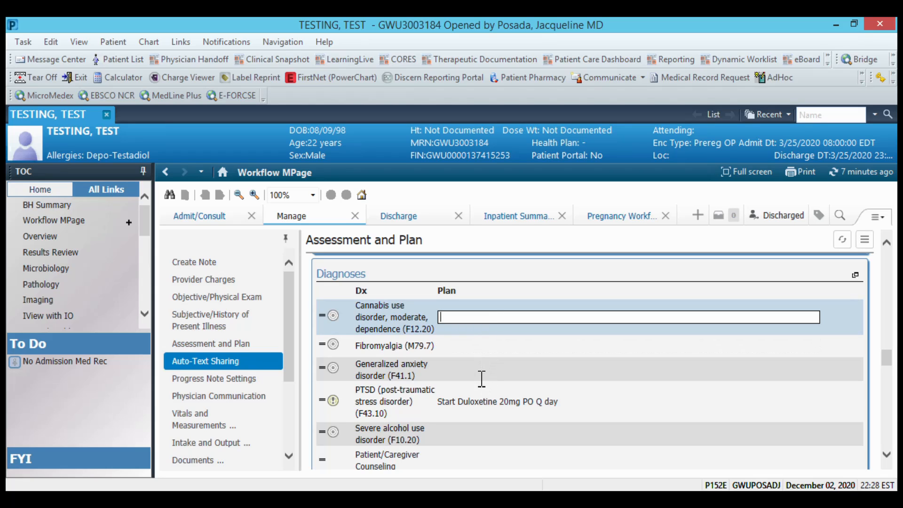
mouse_move(484, 412)
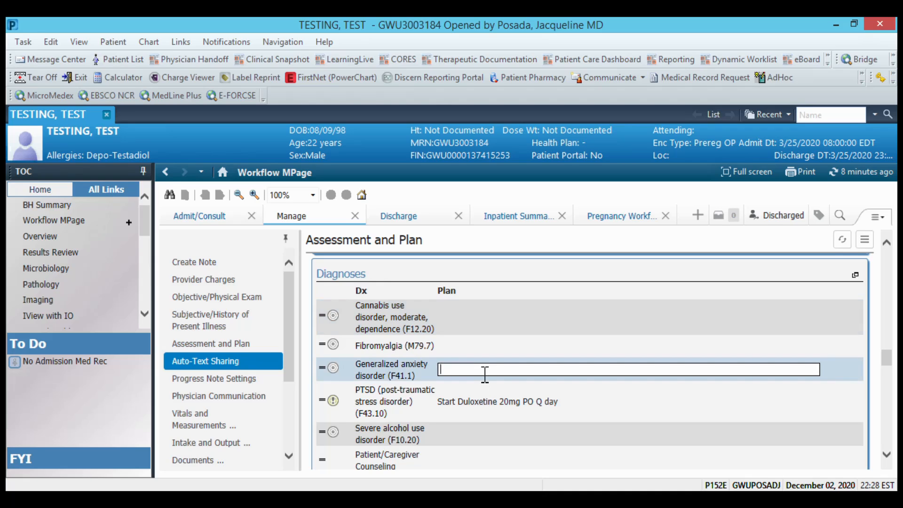
Enter SNRI plans for GAD and fibromyalgia, and motivational interviewing for cannabis use disorder
text(SNRI to target PTSD and GAD)
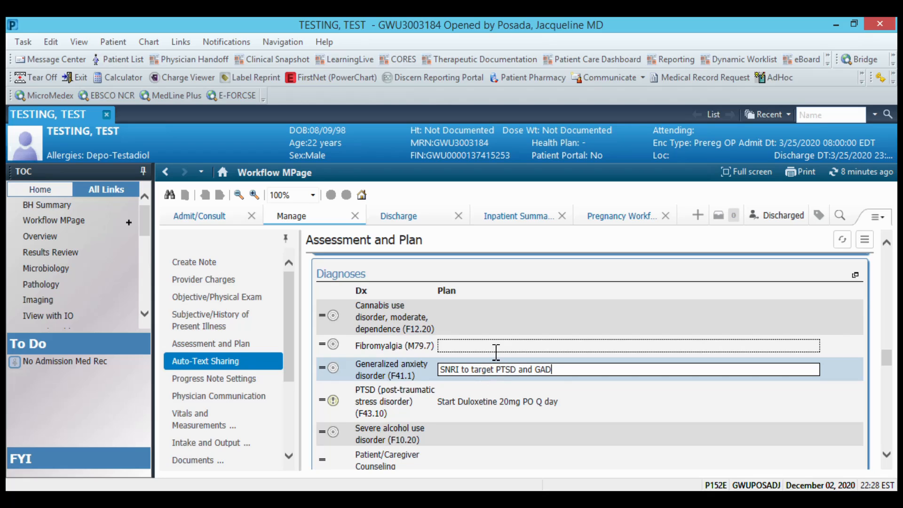
text(SNRI)
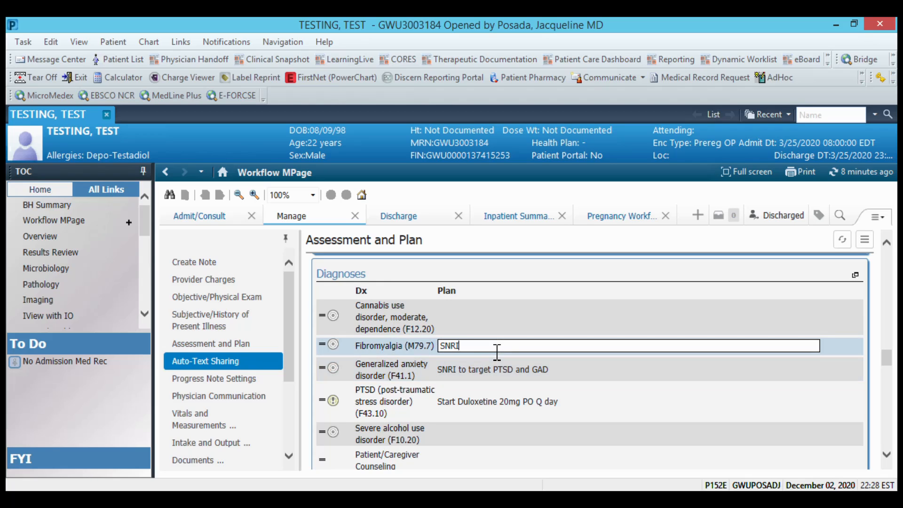
text(to target centralized pain syndrome)
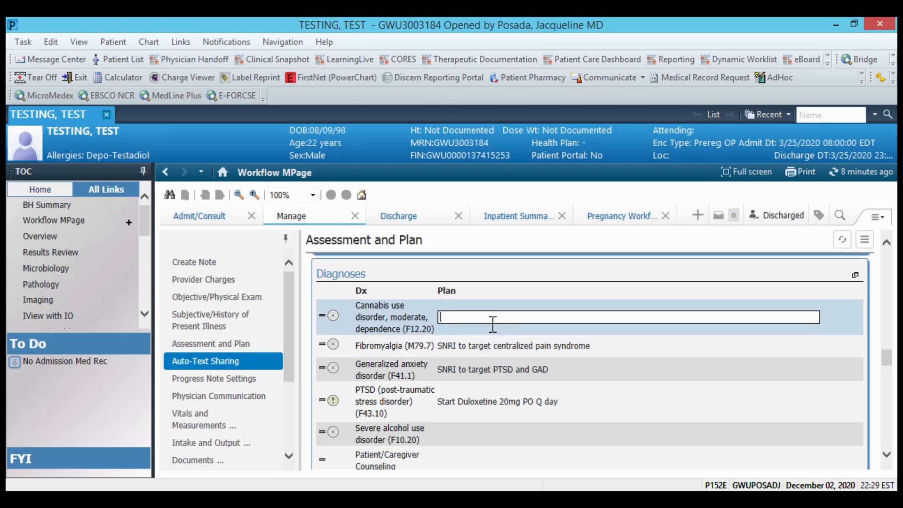
text(Motivational)
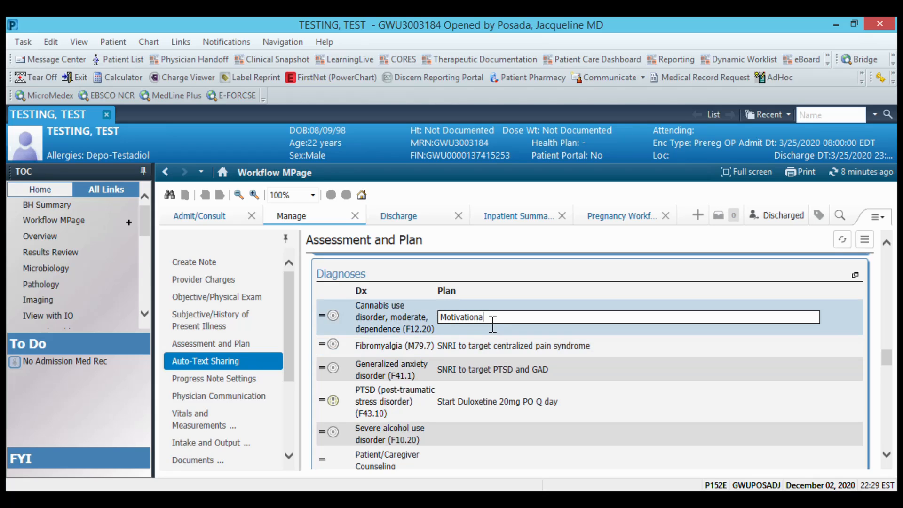
text(interviewing)
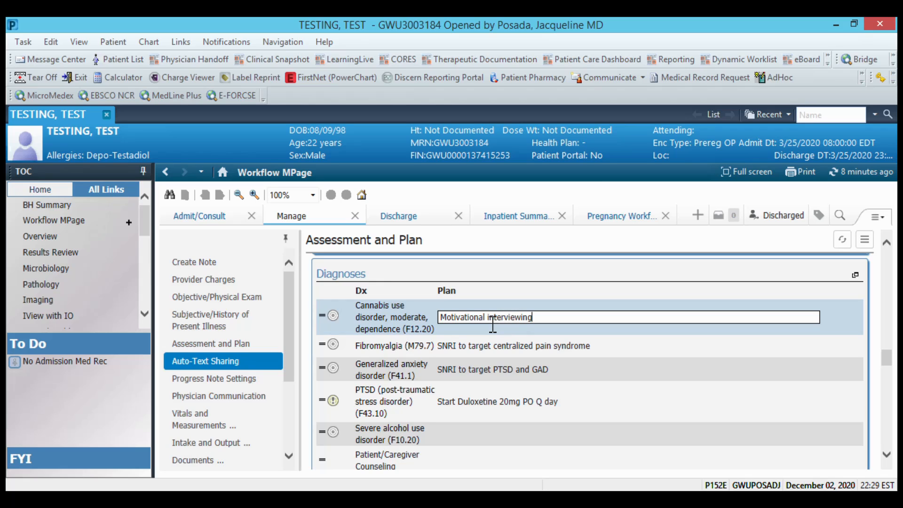
scroll(down, 3)
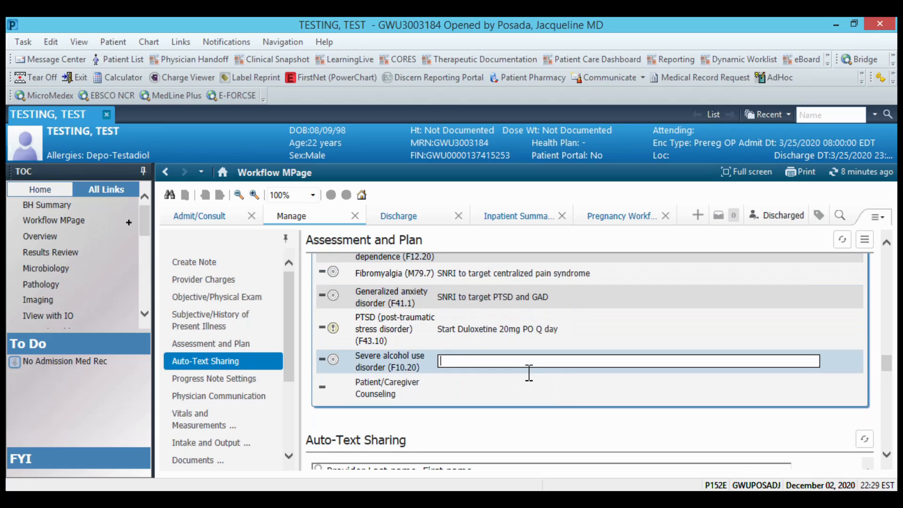
Enter 'Offering naltrexone' as the severe alcohol use disorder plan
text(Offering naltrexone)
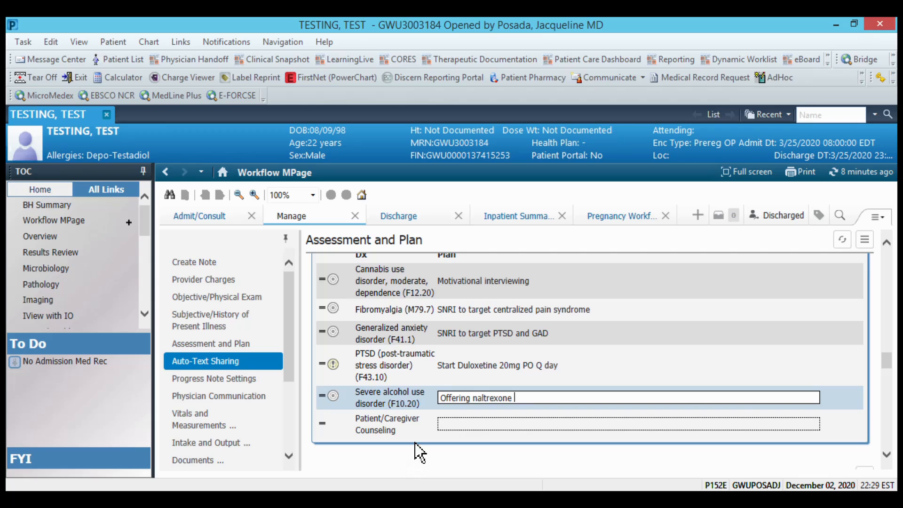
mouse_move(429, 452)
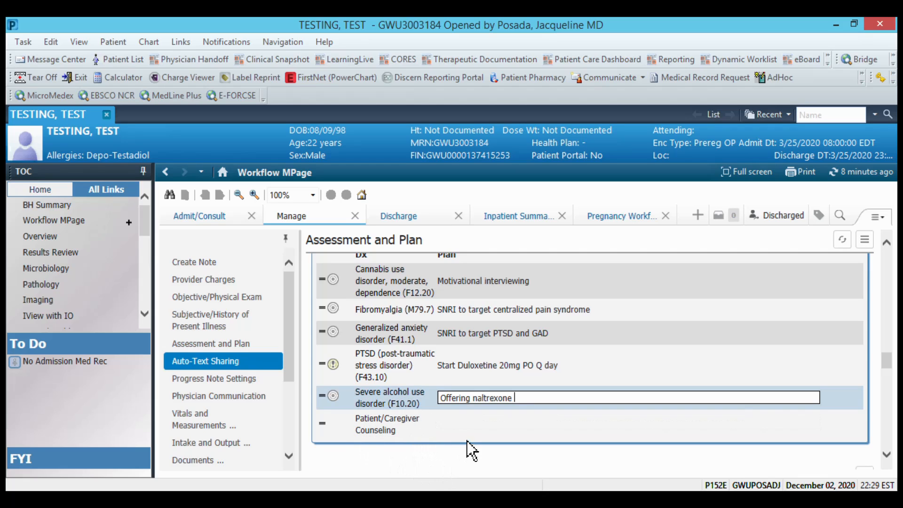
click(627, 425)
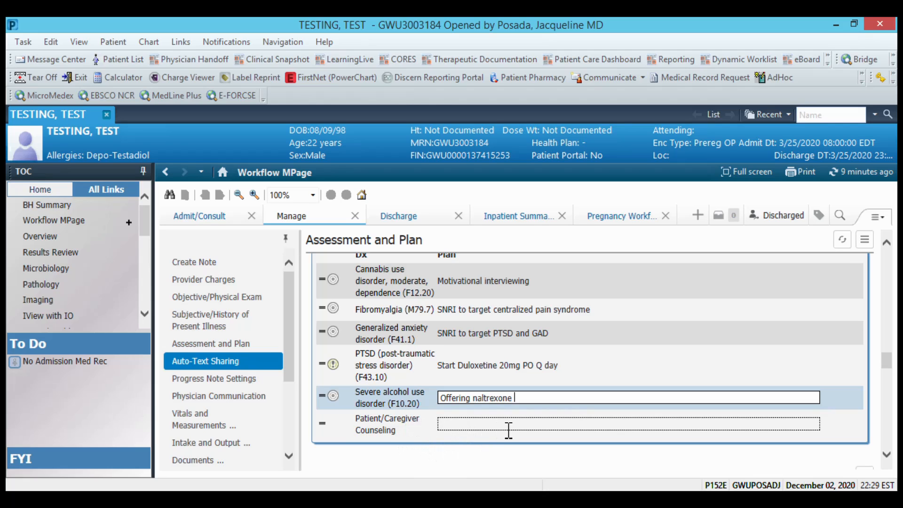
scroll(down, 3)
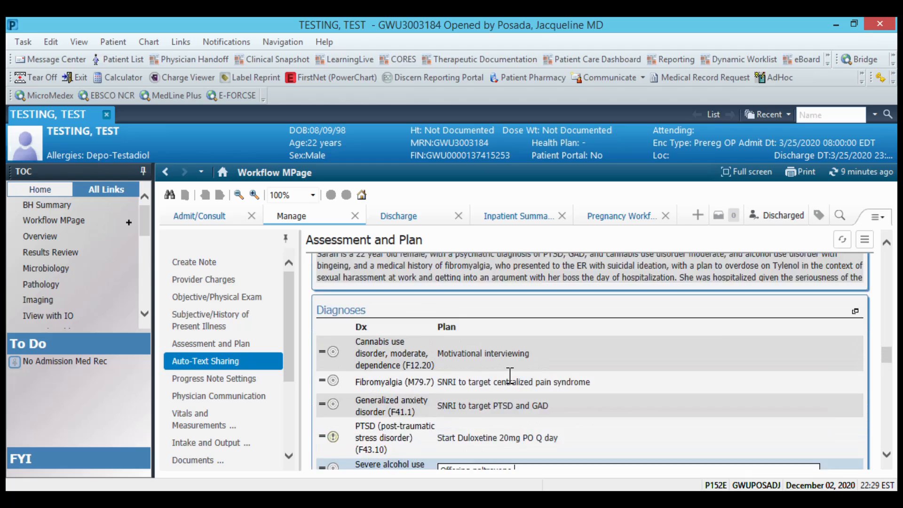
click(211, 343)
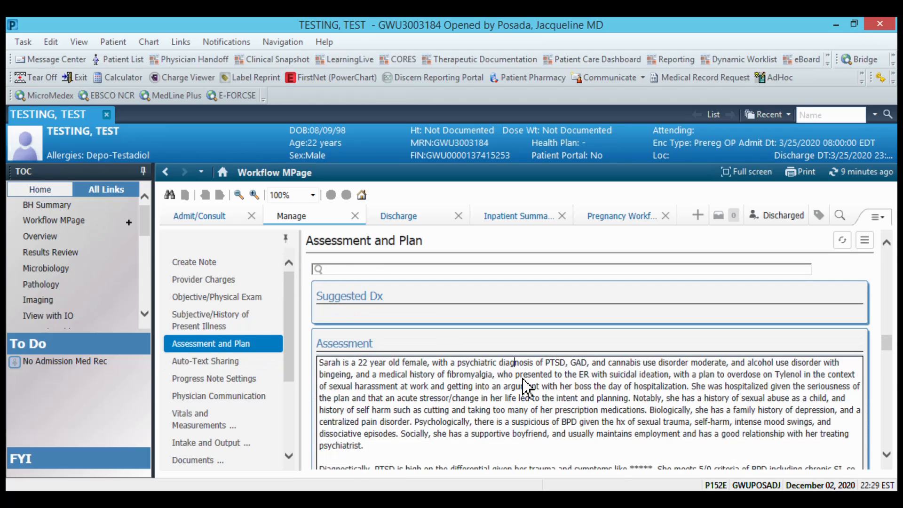
scroll(down, 3)
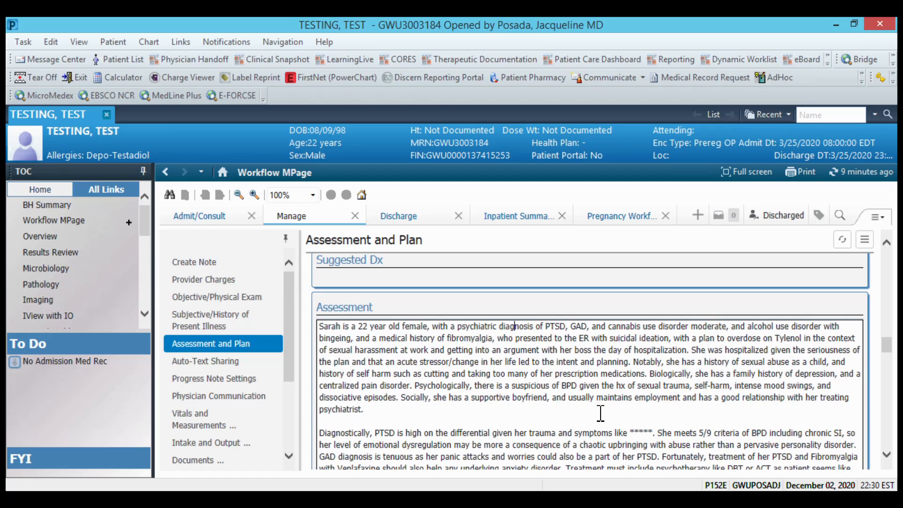
click(204, 362)
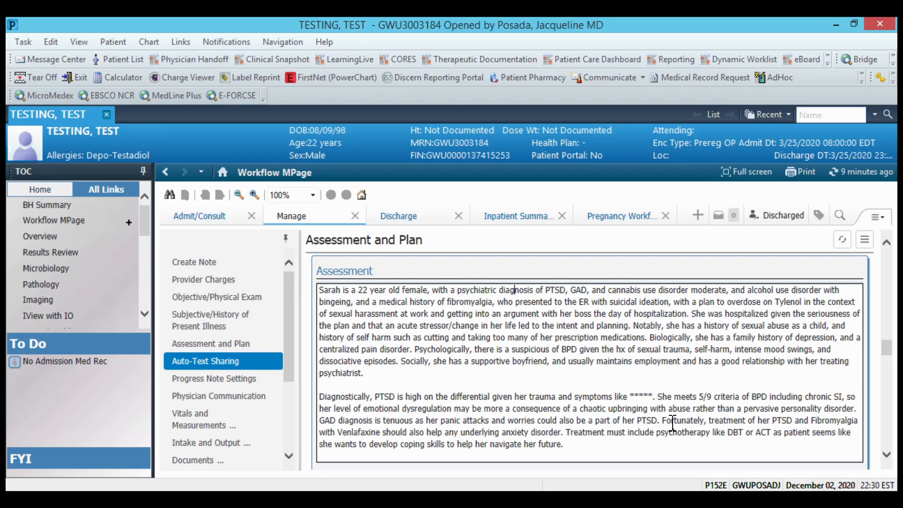
scroll(down, 3)
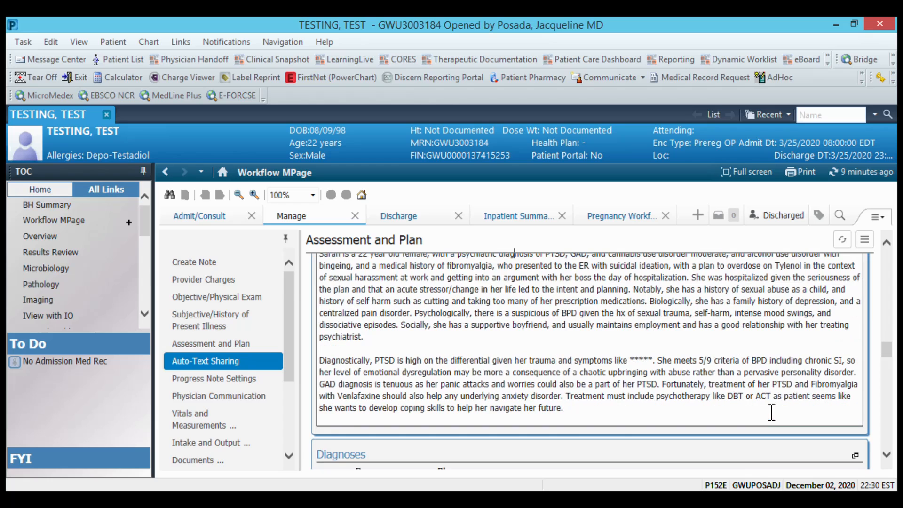
mouse_move(777, 368)
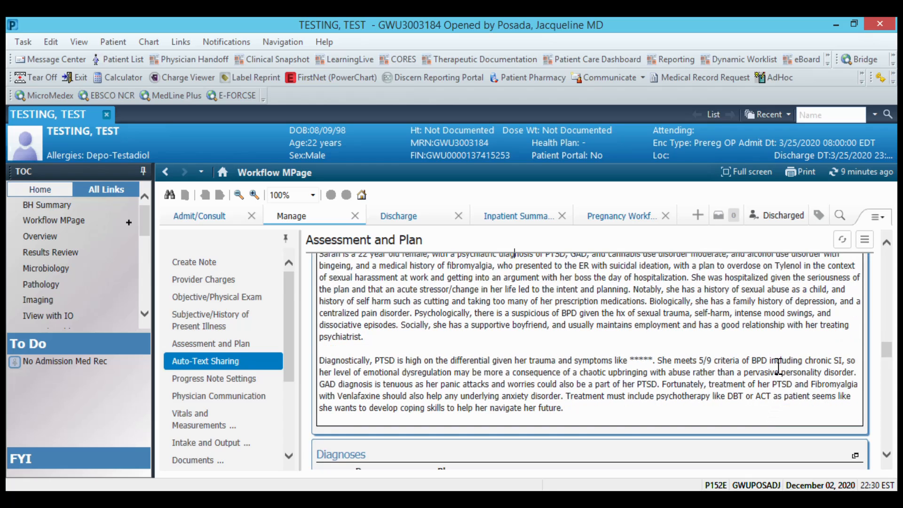
Find Borderline personality disorder (F60.3) and enter 'provisional diagnosis, more clarification needed' as its plan
click(211, 344)
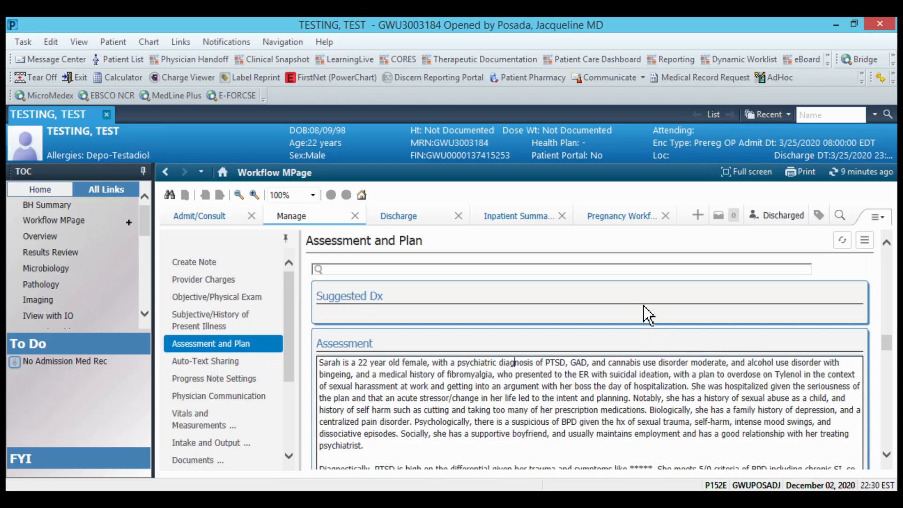
text(b)
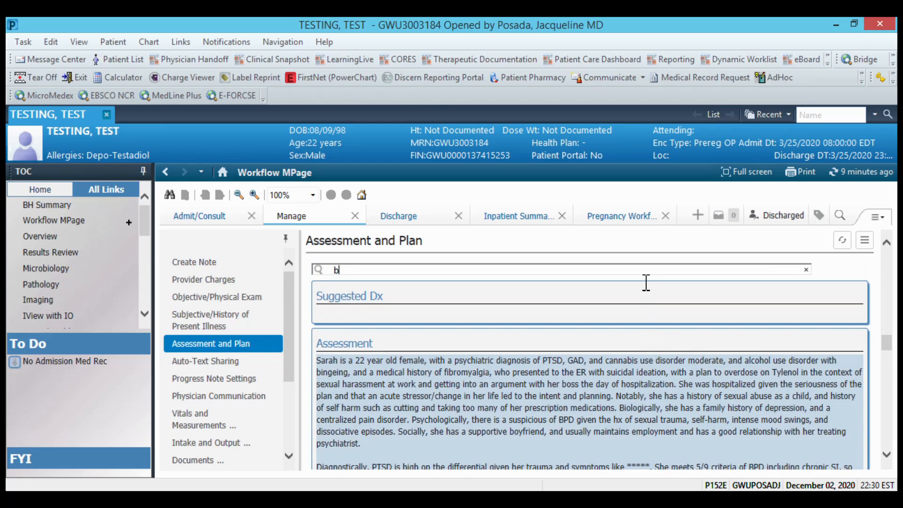
text(oder)
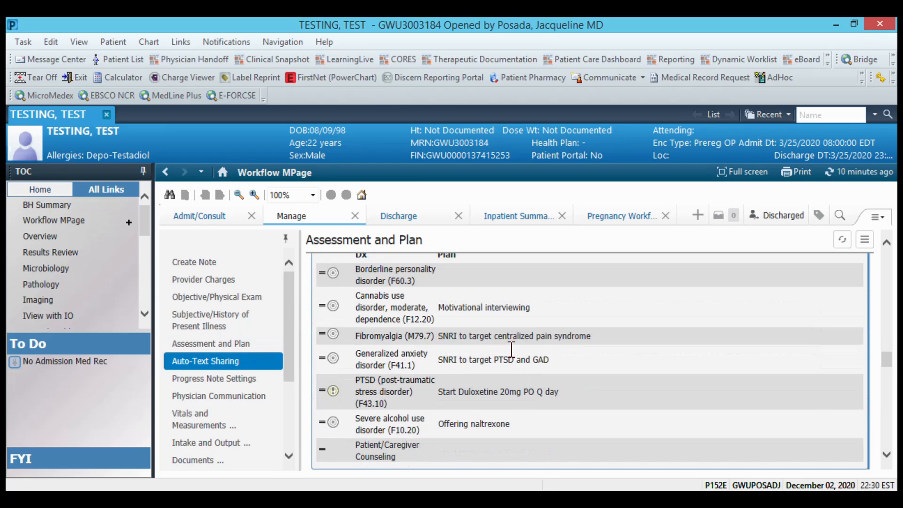
text(p)
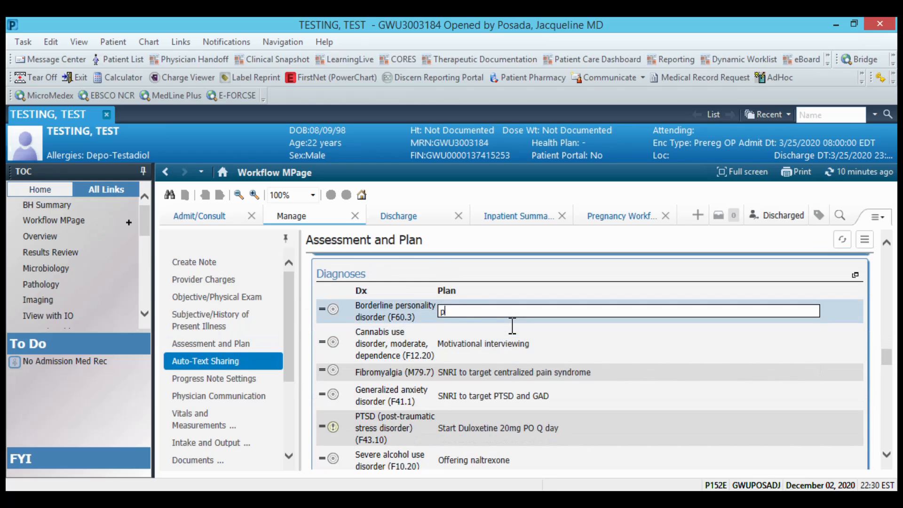
text(rovisional di)
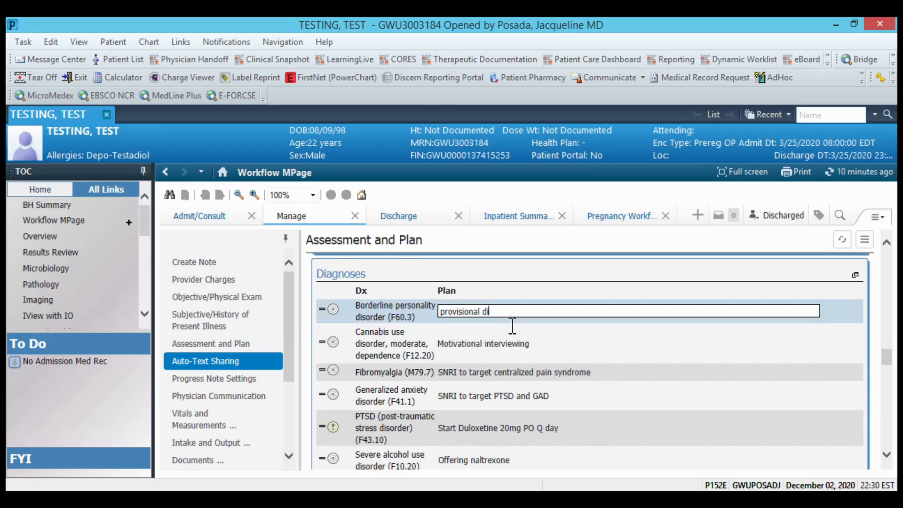
text(agnosis,)
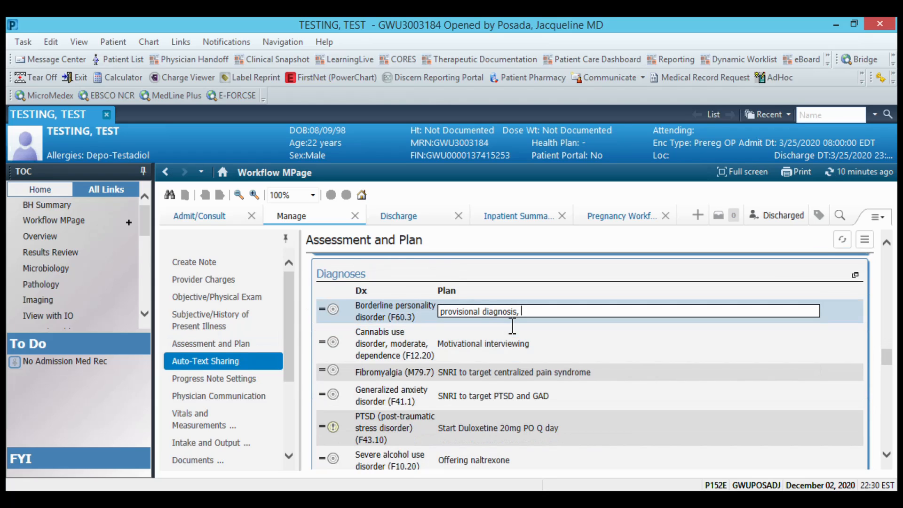
text(more cla)
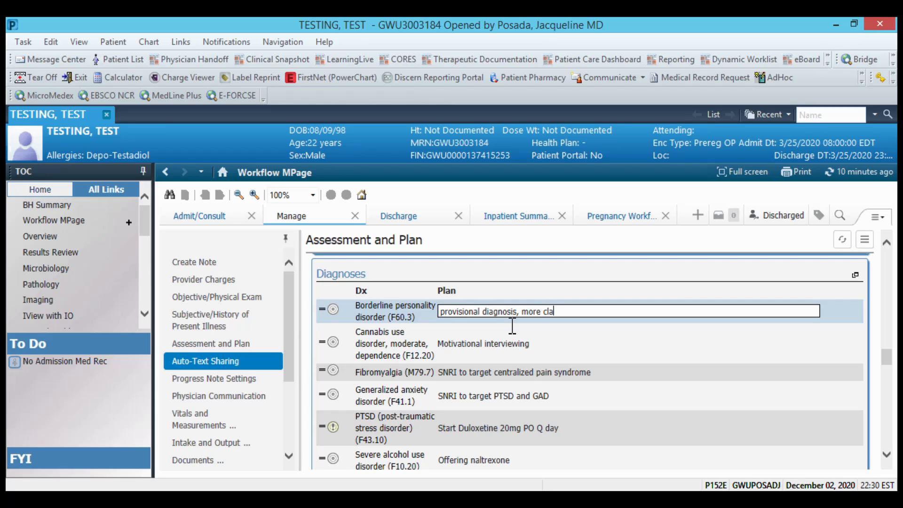
text(r)
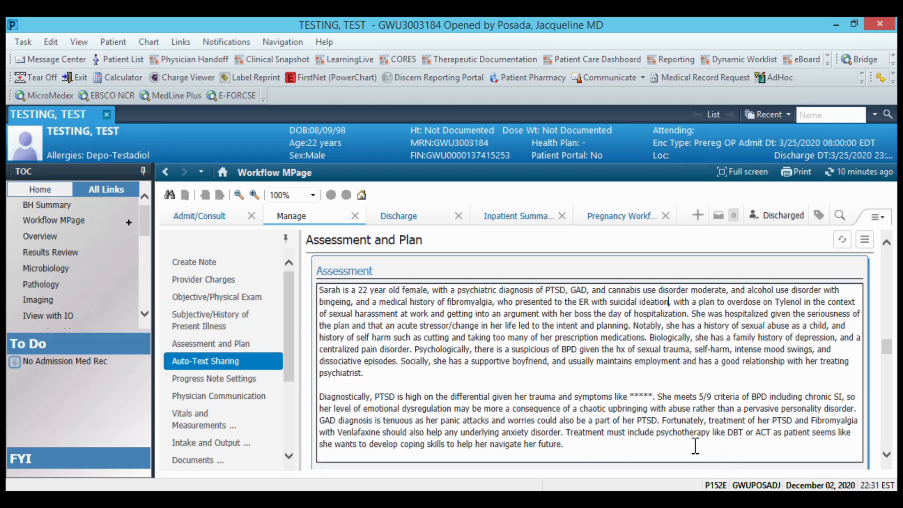
mouse_move(683, 439)
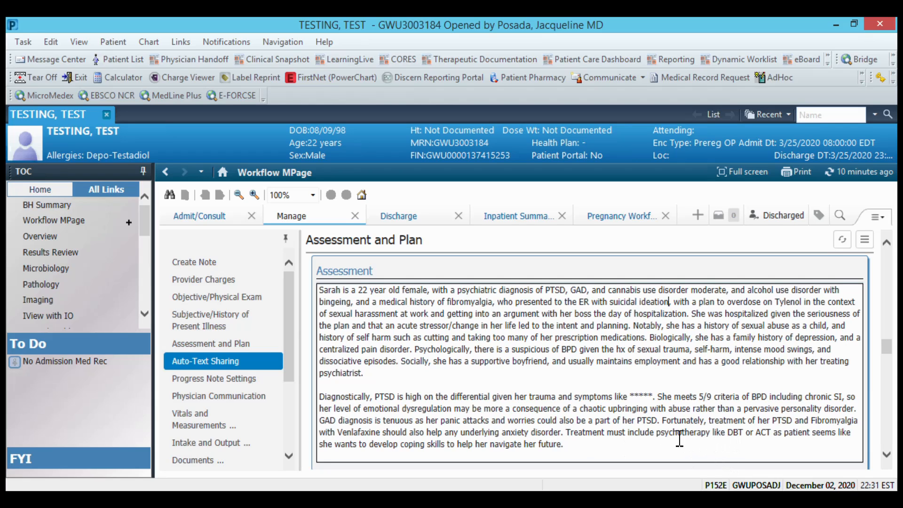
scroll(down, 3)
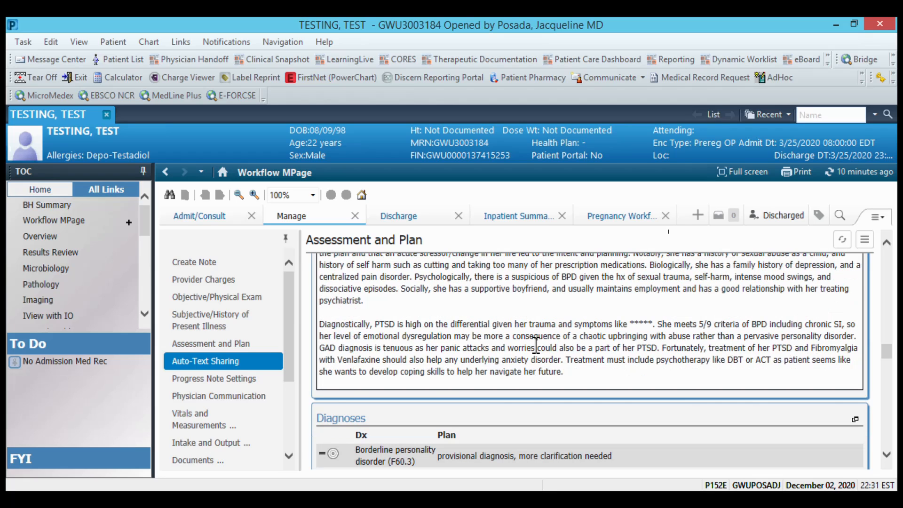
scroll(down, 3)
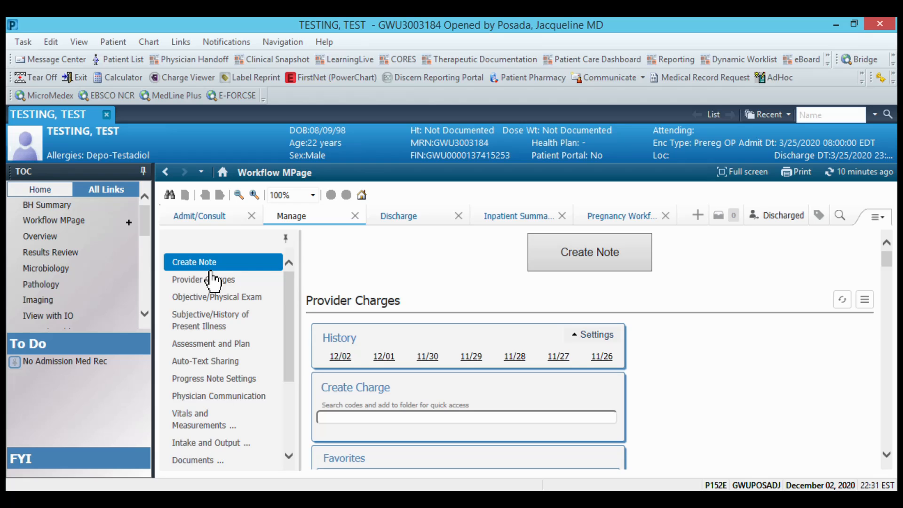
click(589, 252)
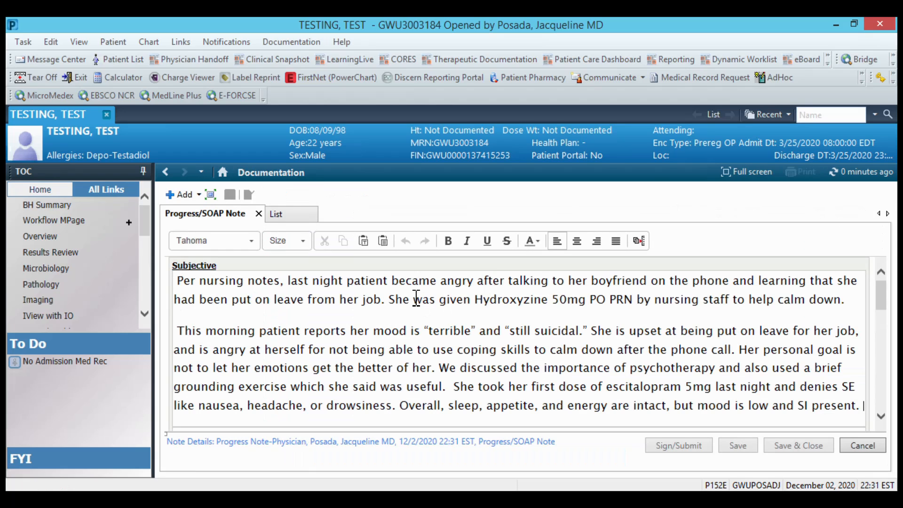
scroll(down, 3)
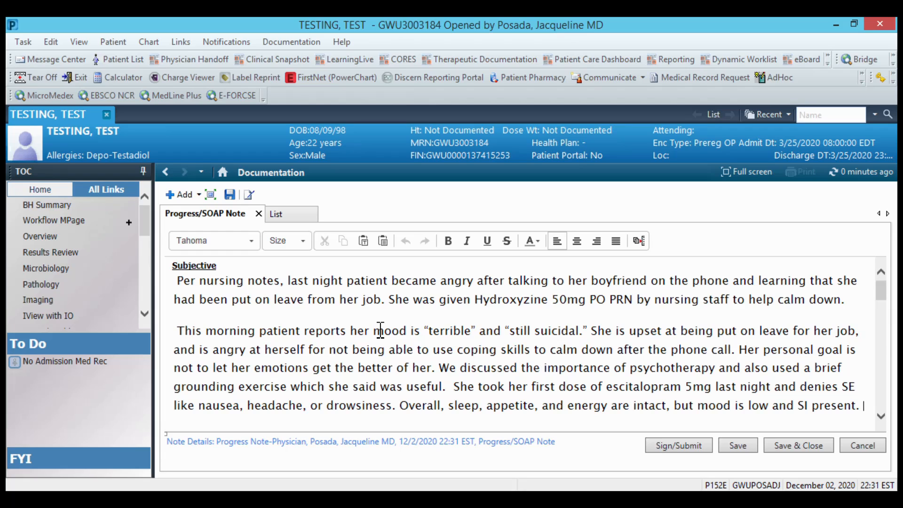
mouse_move(389, 336)
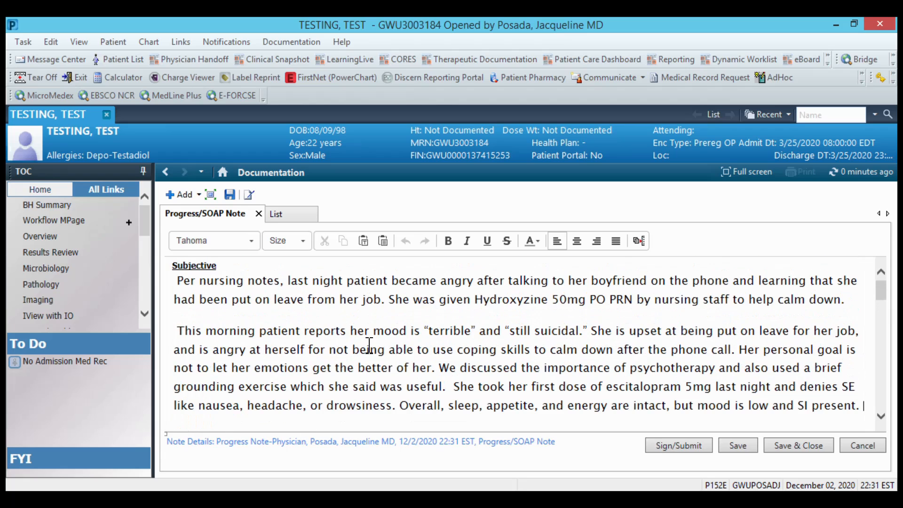
scroll(down, 3)
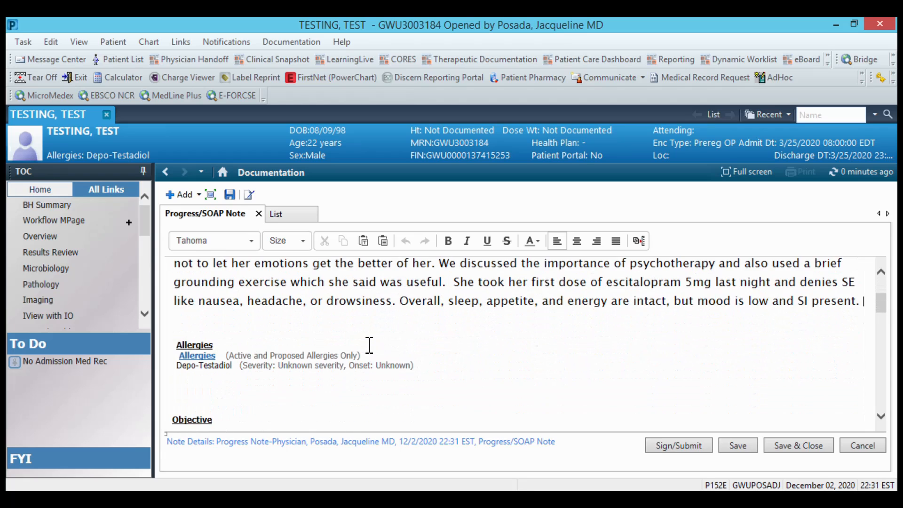
scroll(down, 3)
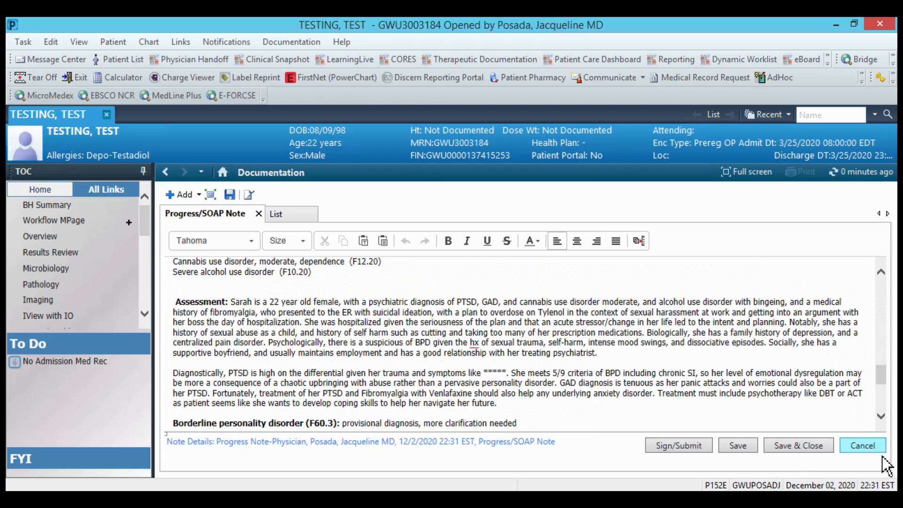
click(862, 444)
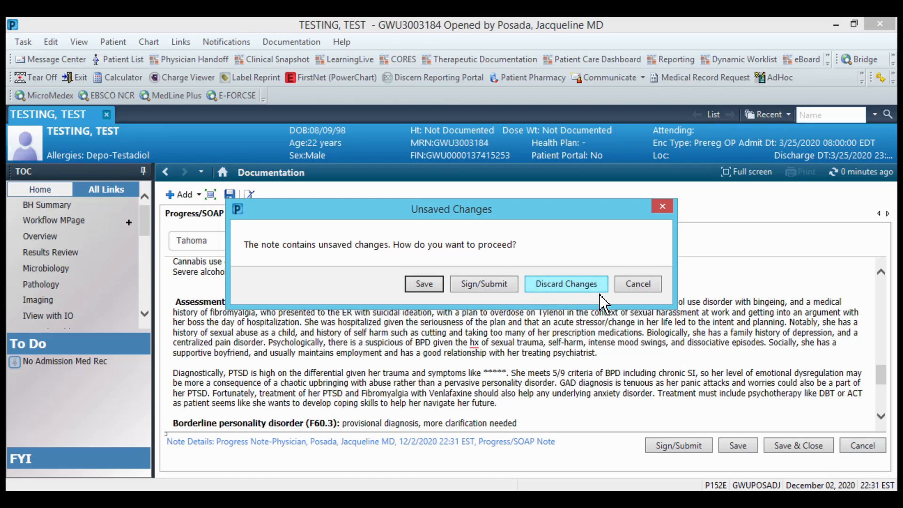
click(566, 283)
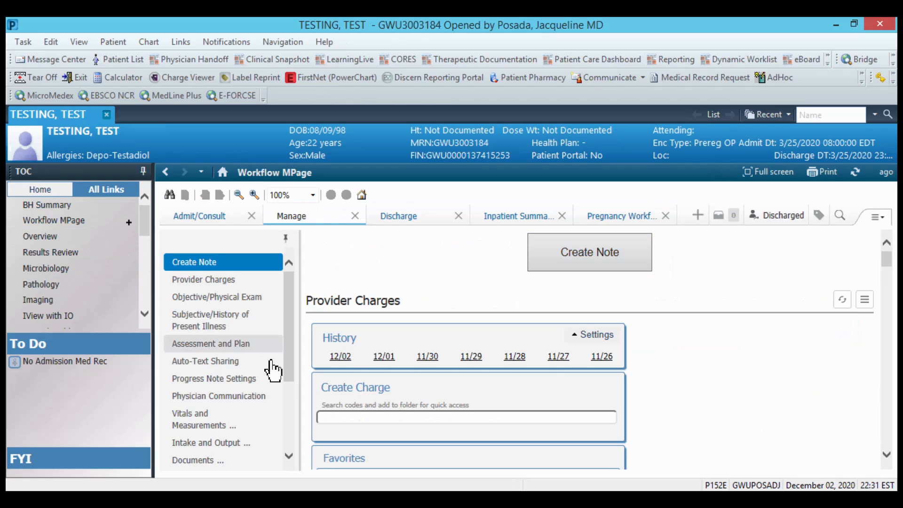
Review Progress Note Settings and Physician Communication, expanding the Completed Orders list
click(213, 379)
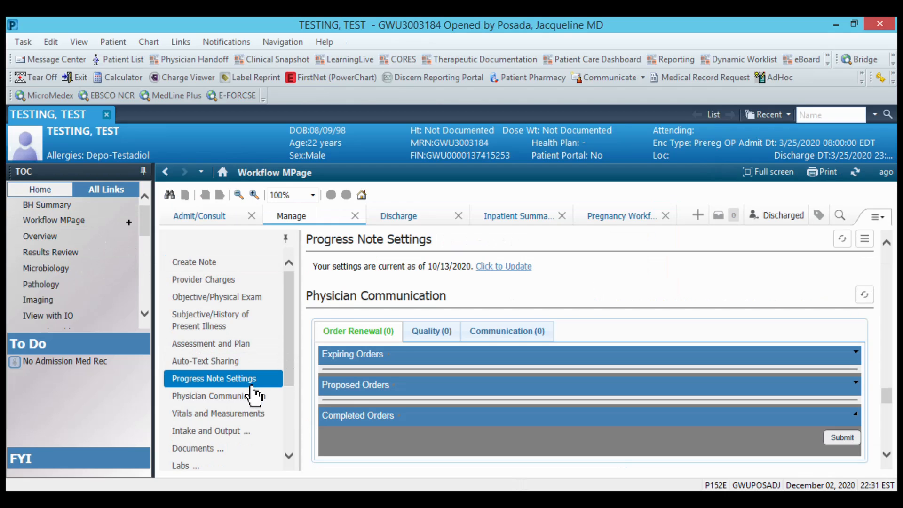
mouse_move(511, 287)
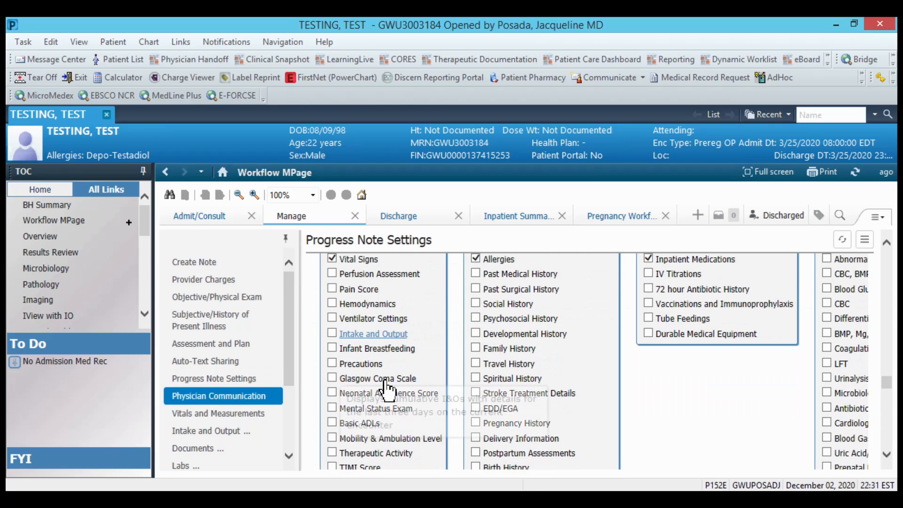
scroll(down, 3)
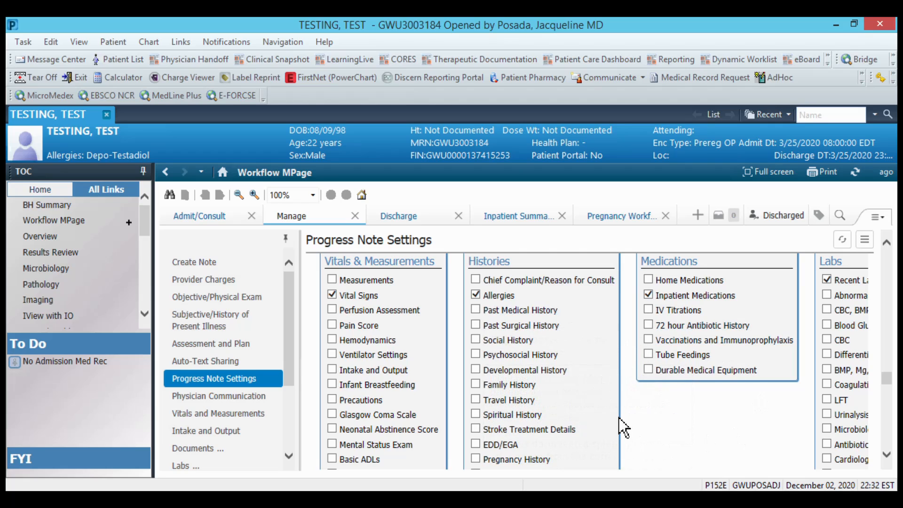
mouse_move(695, 295)
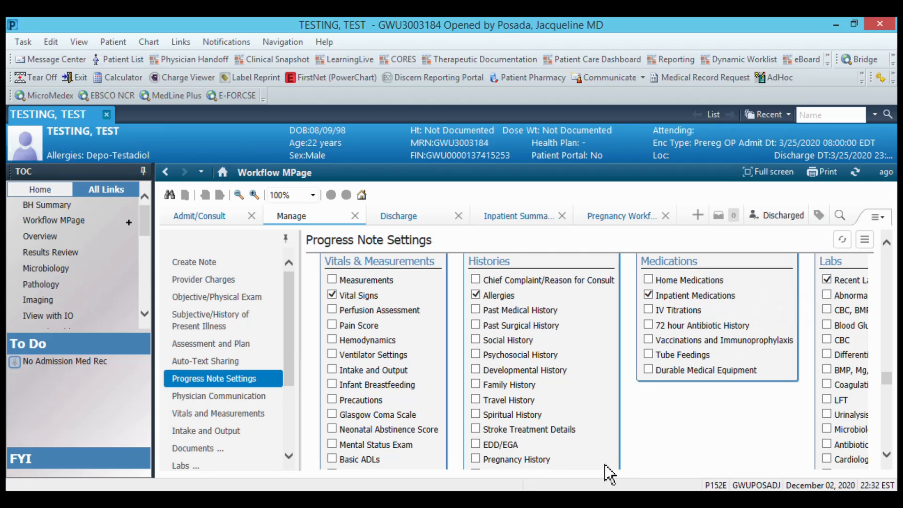
mouse_move(725, 472)
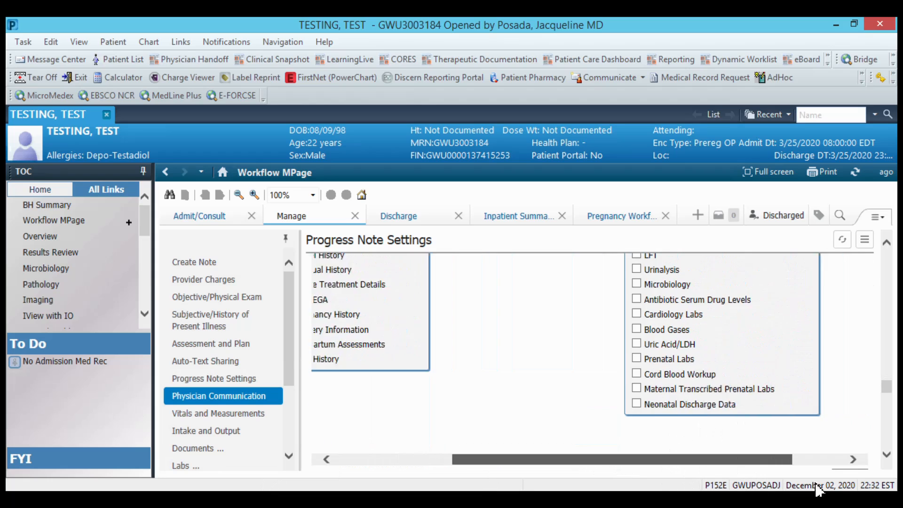
click(216, 296)
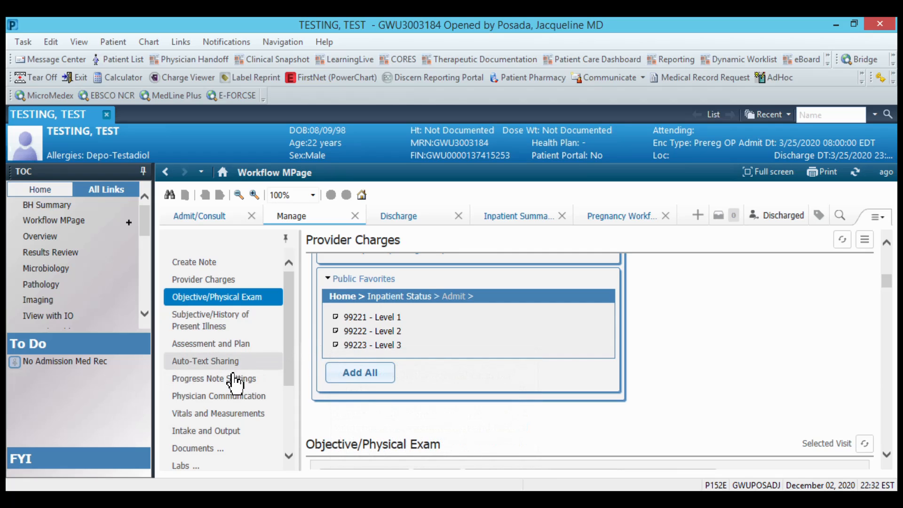
click(214, 378)
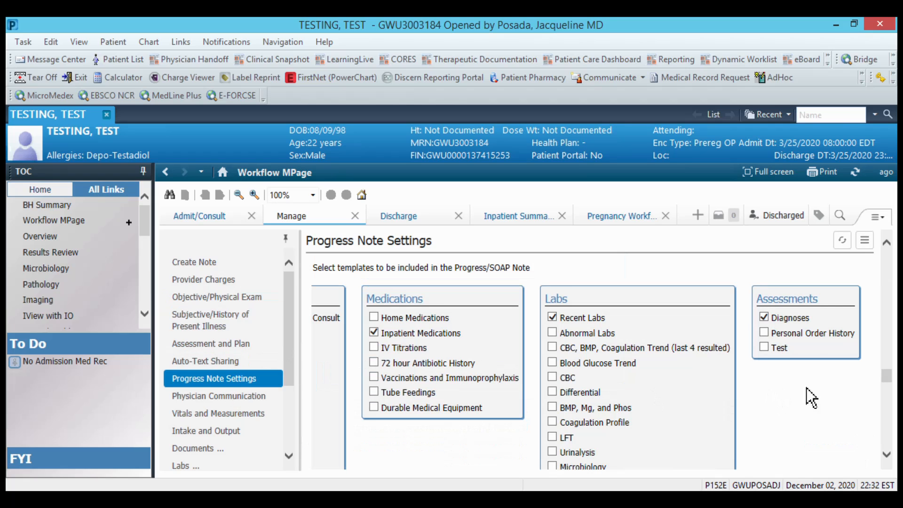
click(218, 396)
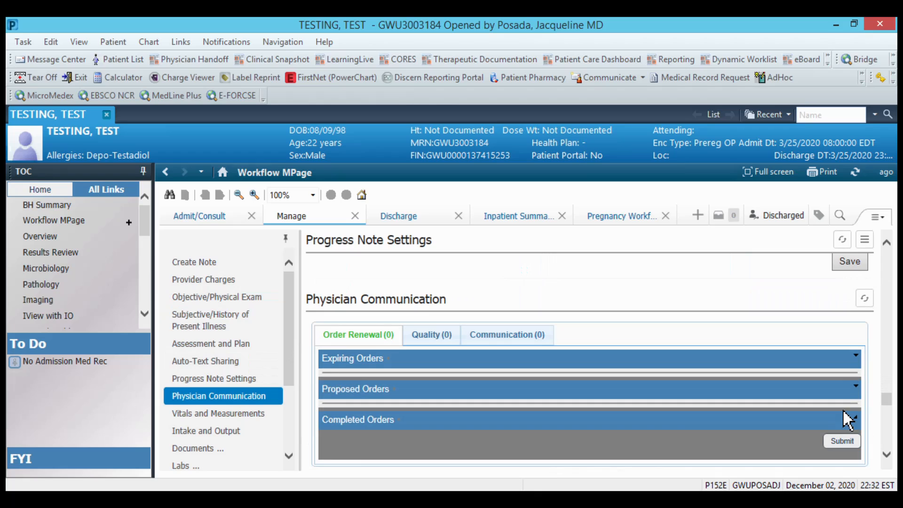
scroll(down, 3)
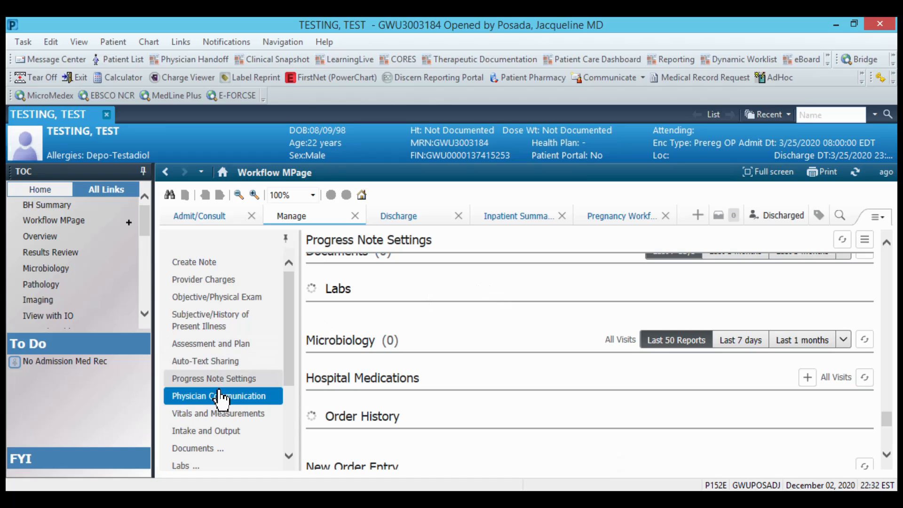
click(219, 396)
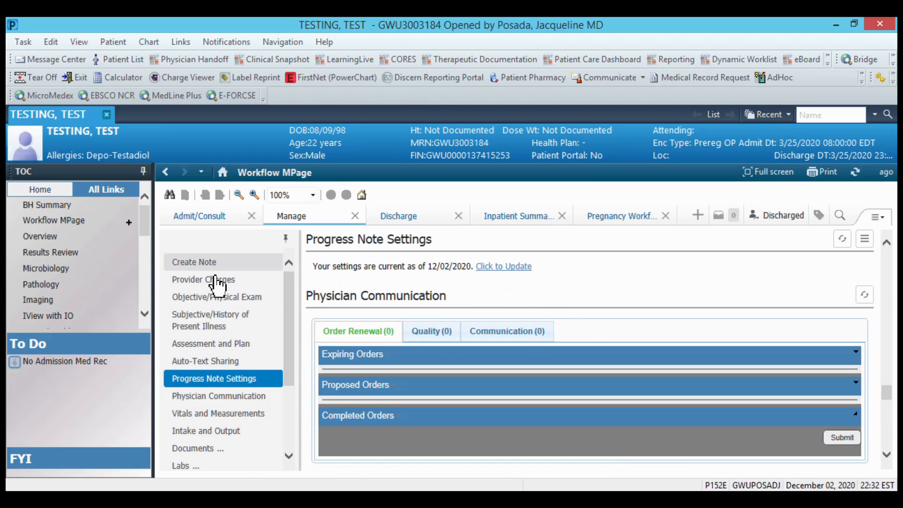
Create a new Progress/SOAP note and cancel the Objective Refresh Intent prompt
click(203, 279)
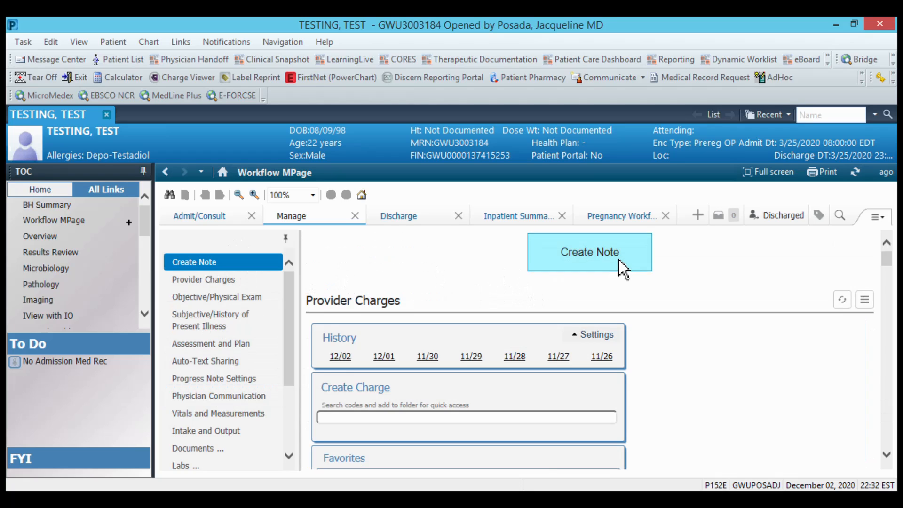
click(589, 252)
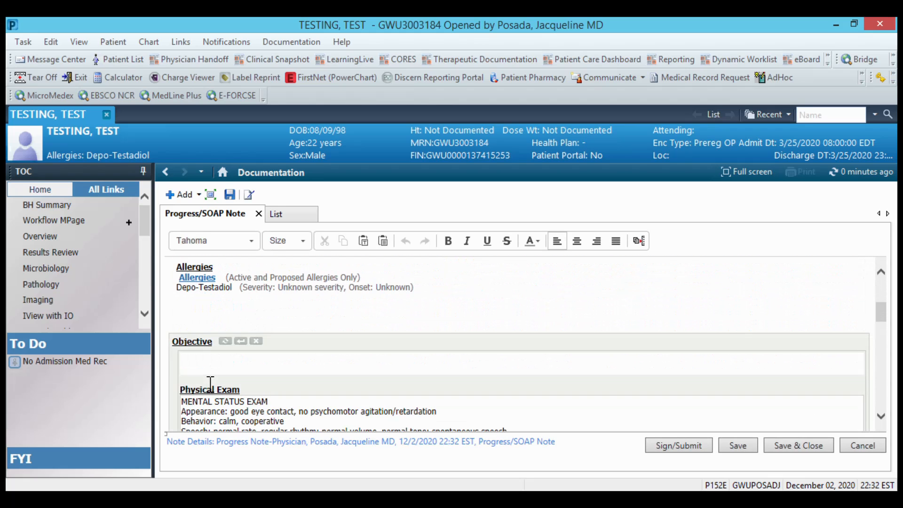
click(225, 341)
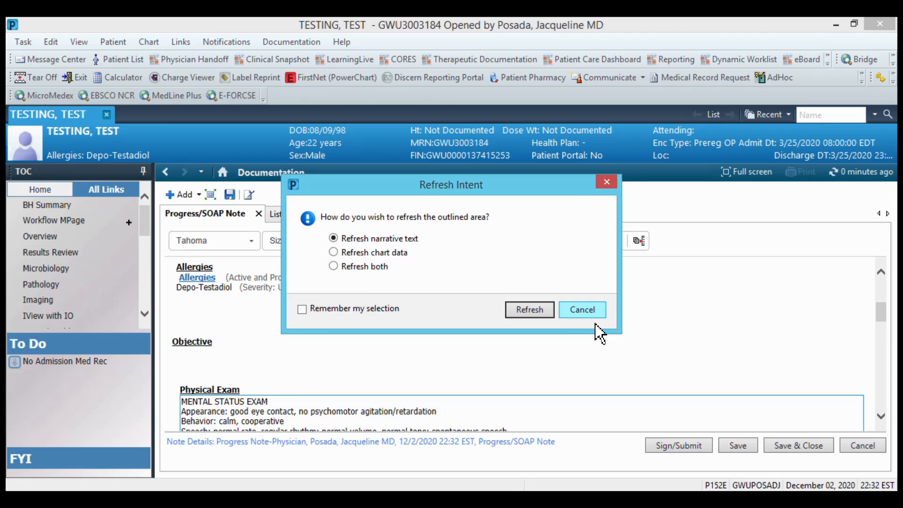
click(582, 310)
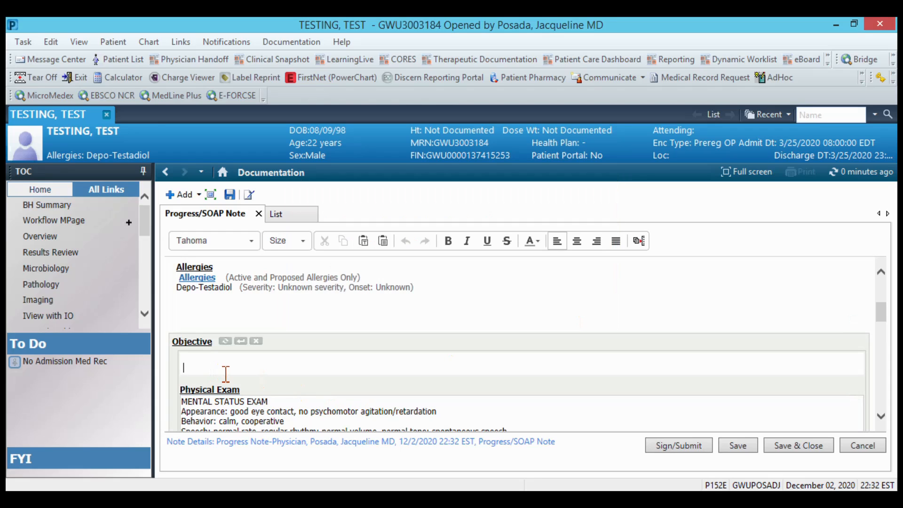
mouse_move(185, 382)
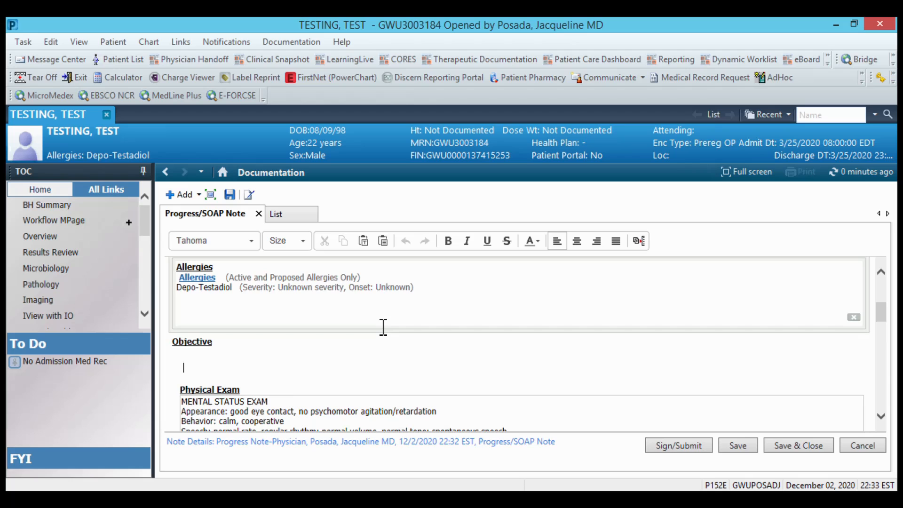
Scroll through the note's allergies, exam, diagnoses and plans down to Discharge Planning
scroll(down, 3)
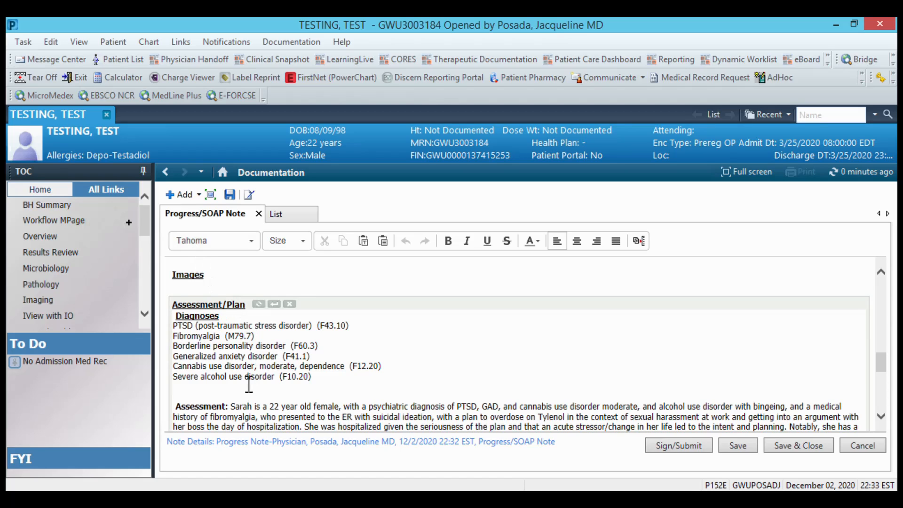
mouse_move(339, 391)
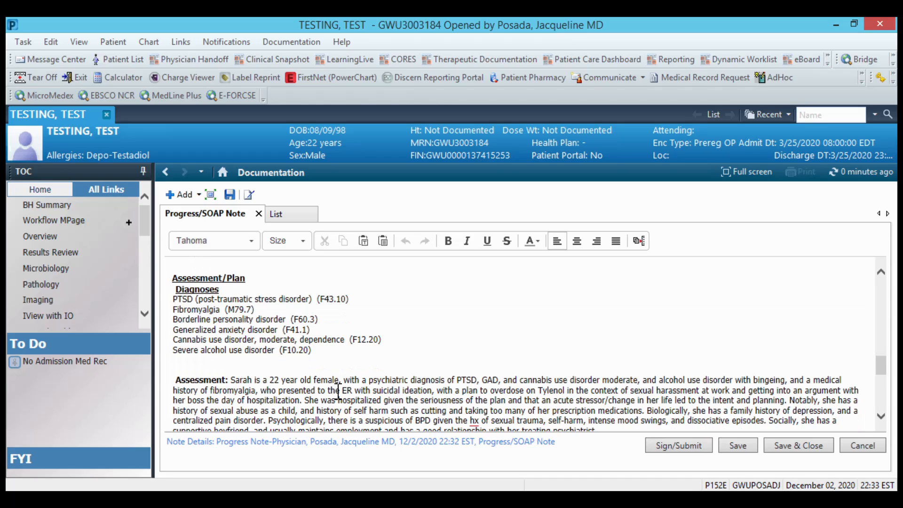
scroll(down, 3)
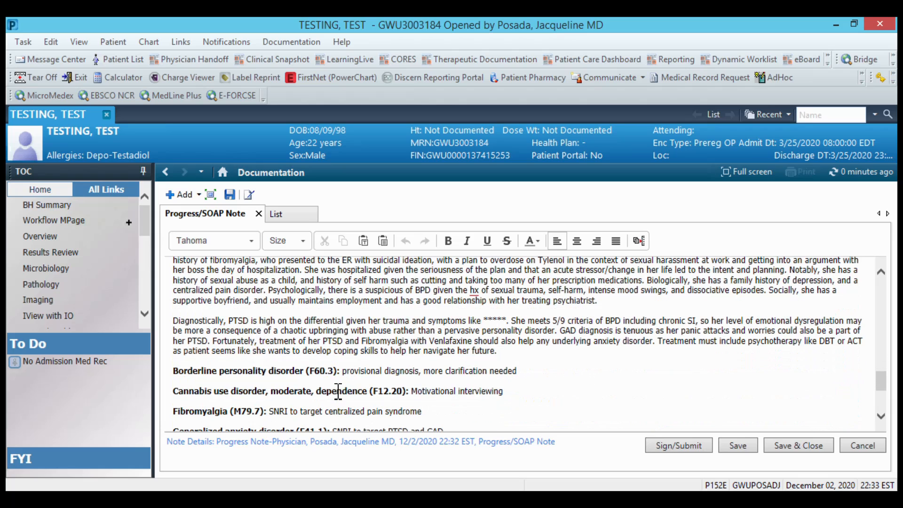
scroll(down, 3)
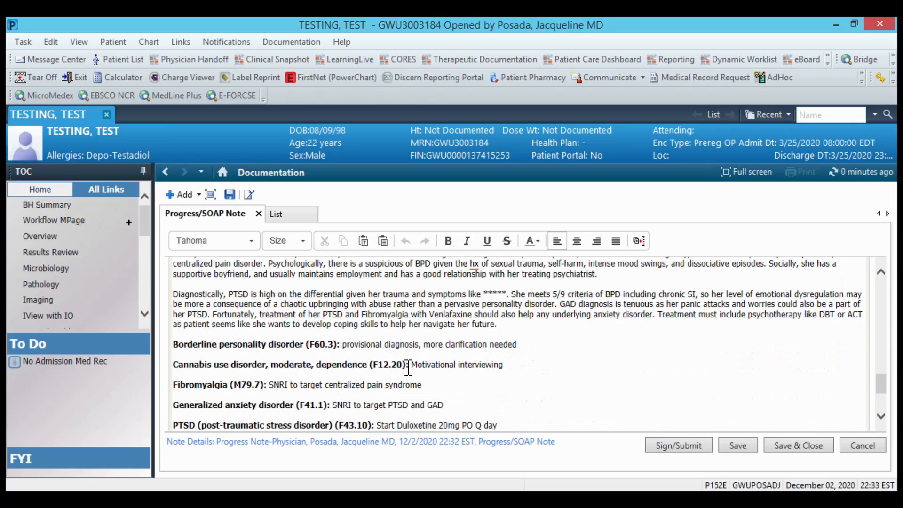
scroll(down, 3)
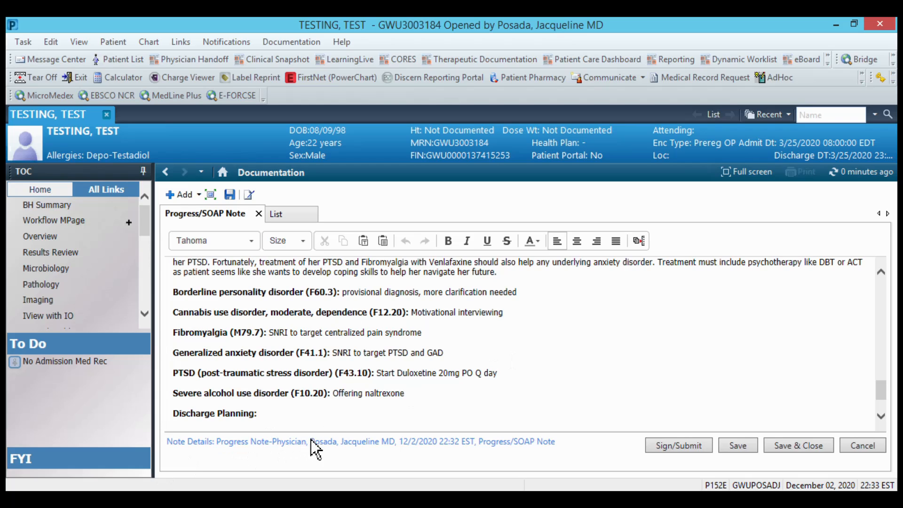
mouse_move(395, 386)
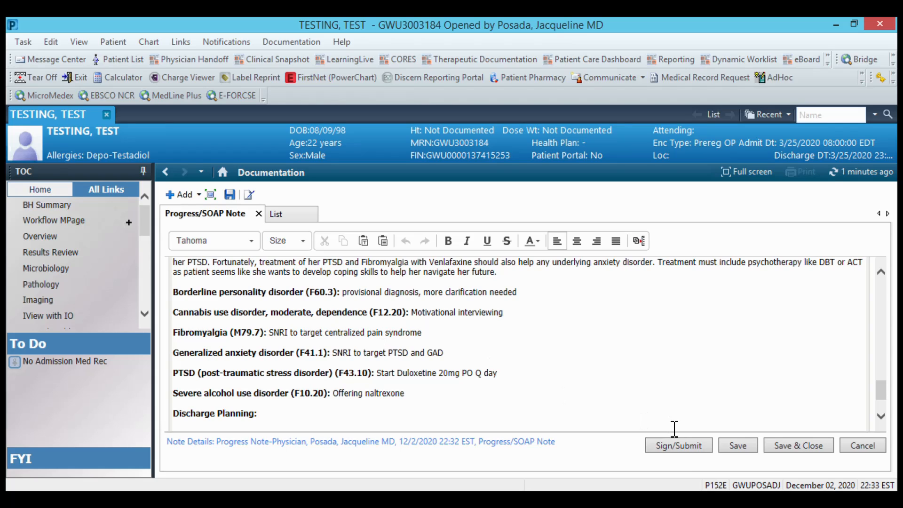
mouse_move(678, 445)
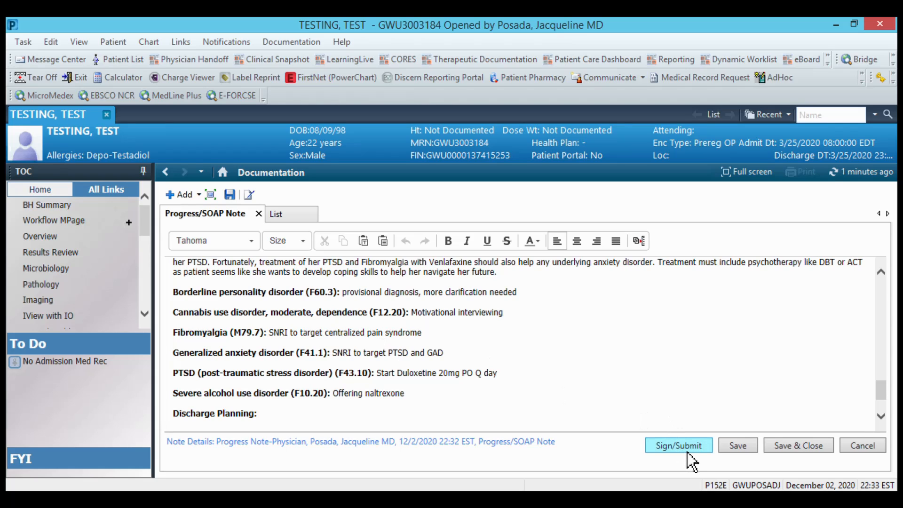
Set the note type to BH Progress Note and sign the Progress/SOAP note
click(678, 445)
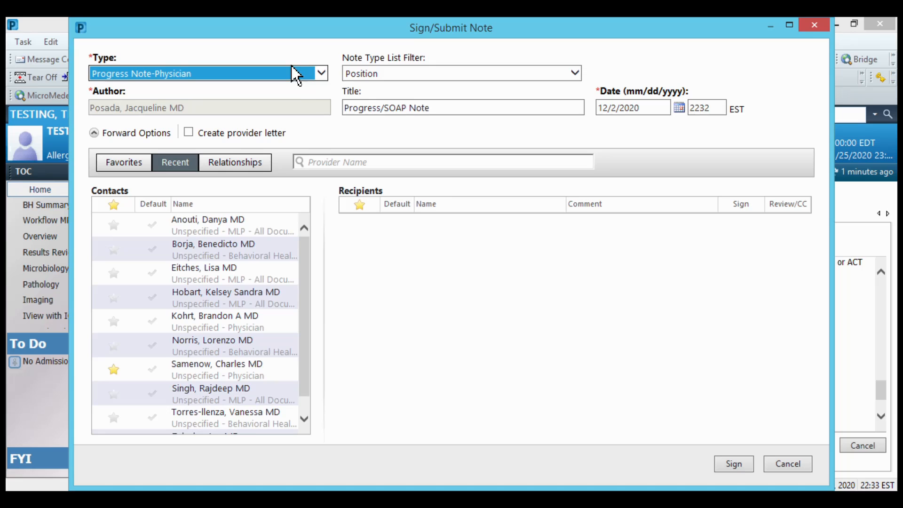
click(320, 74)
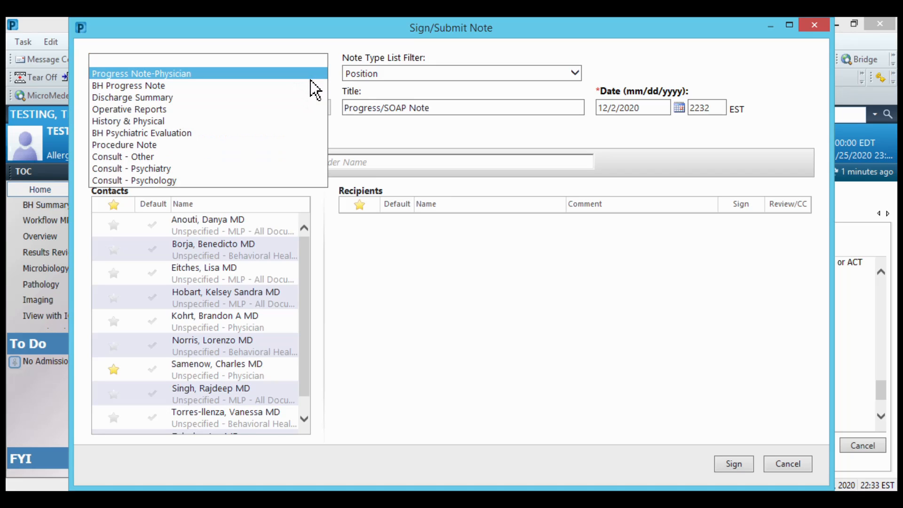
click(128, 86)
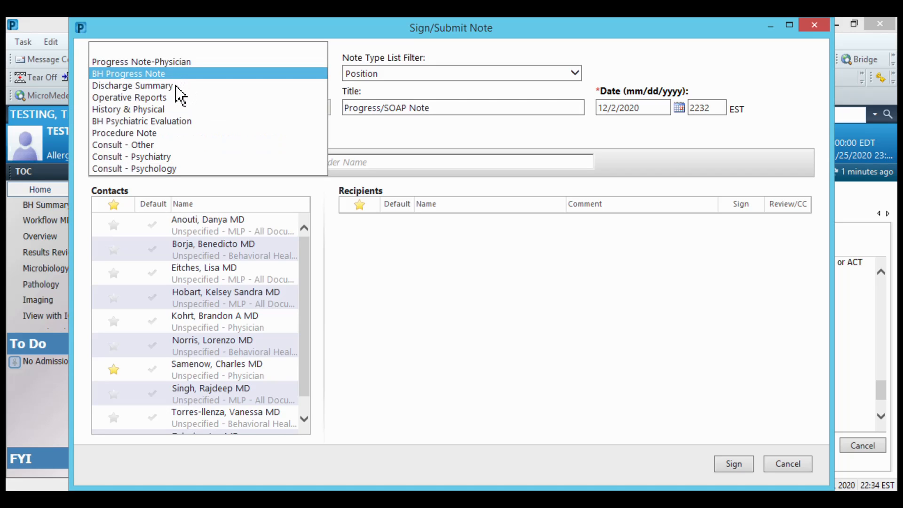
click(129, 74)
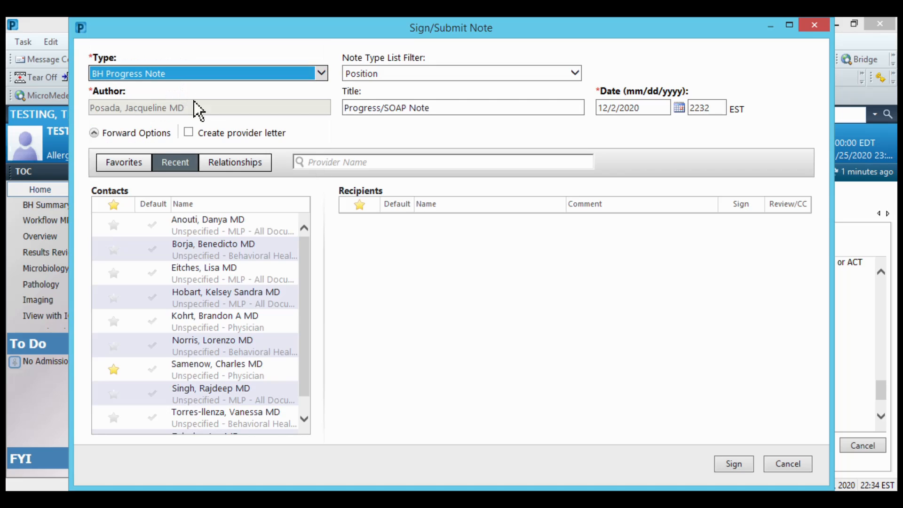
mouse_move(741, 434)
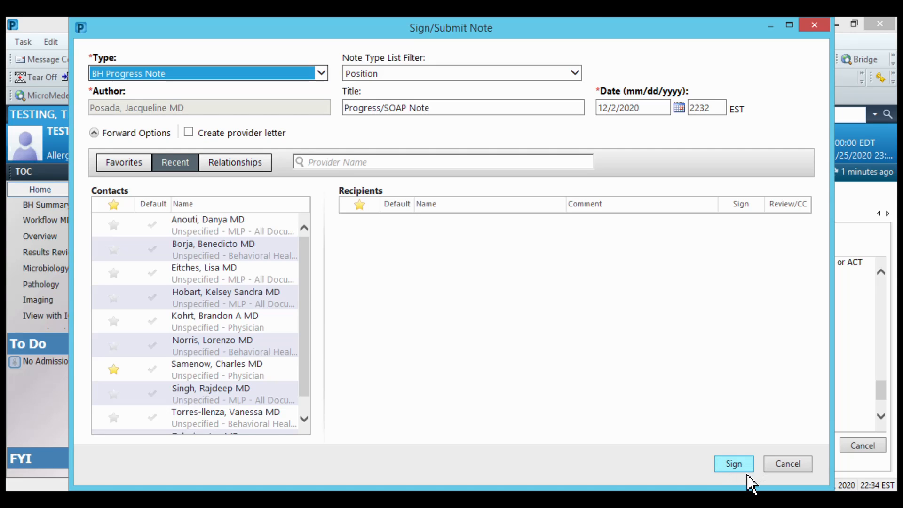
click(733, 464)
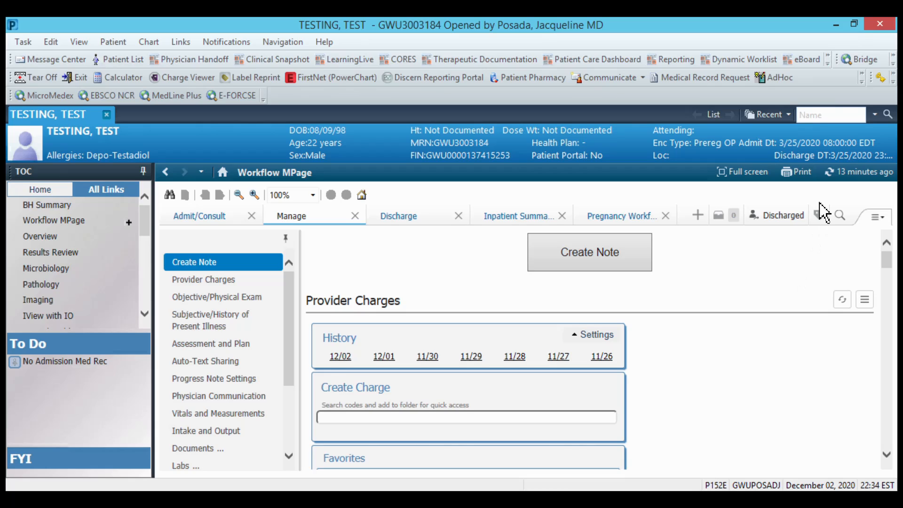
mouse_move(805, 266)
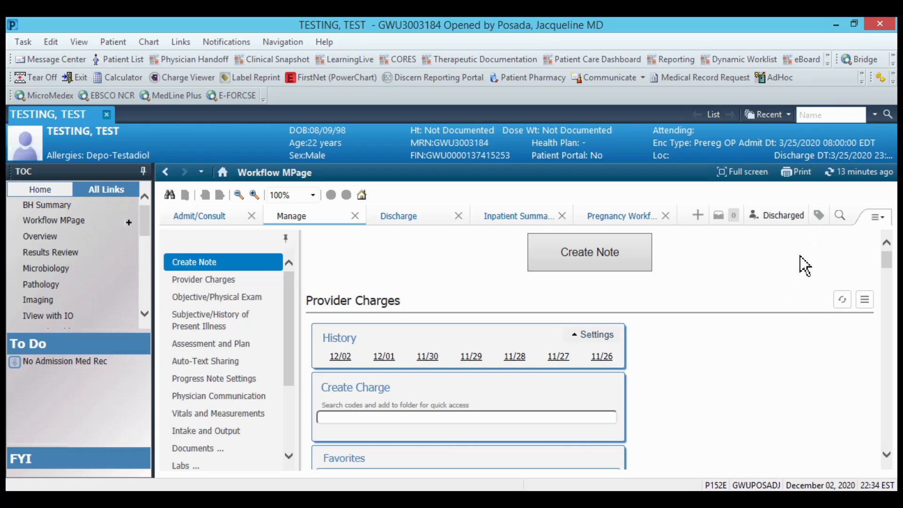
mouse_move(790, 246)
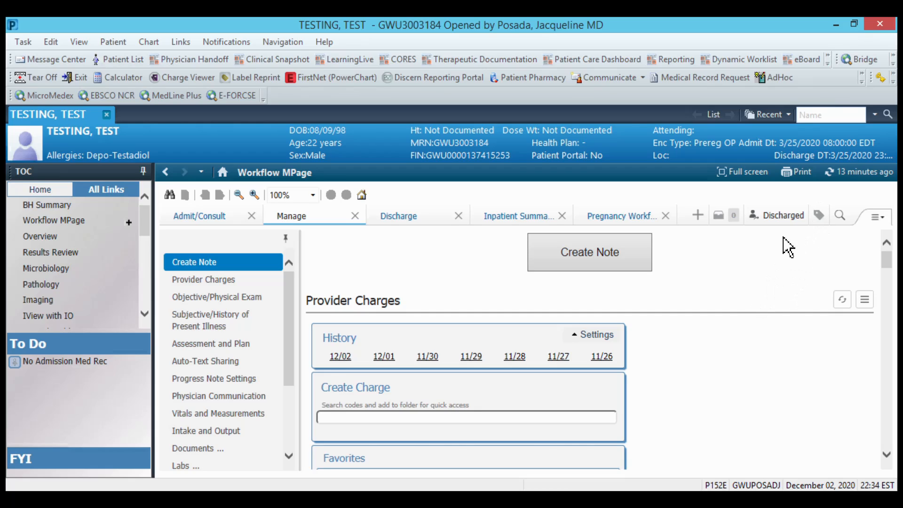